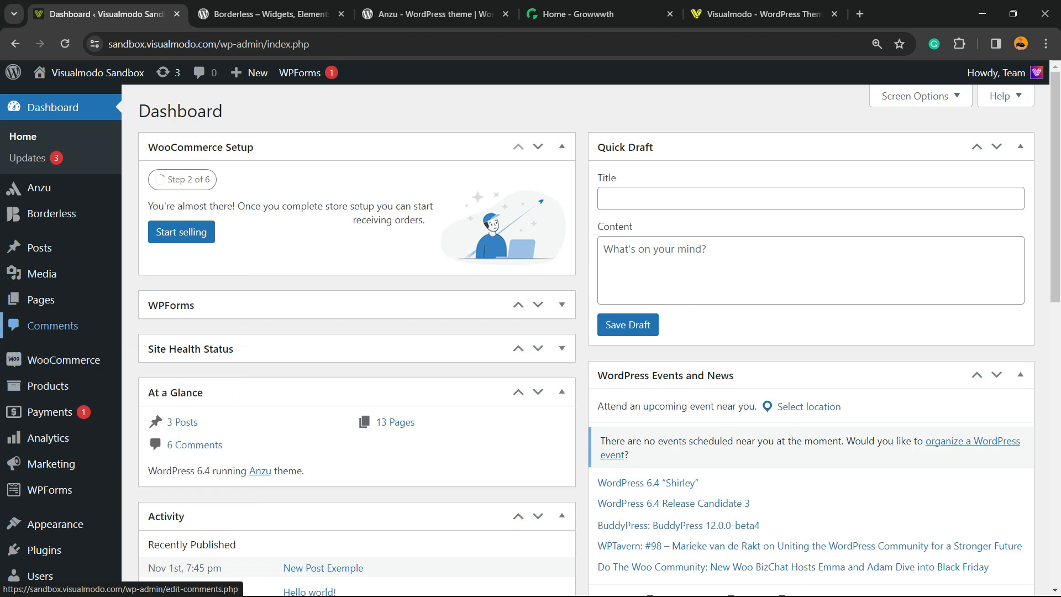
- Go to the WooCommerce Coupons list through the Marketing menu
{"action": "scroll", "scroll_direction": "down", "scroll_amount": 3}
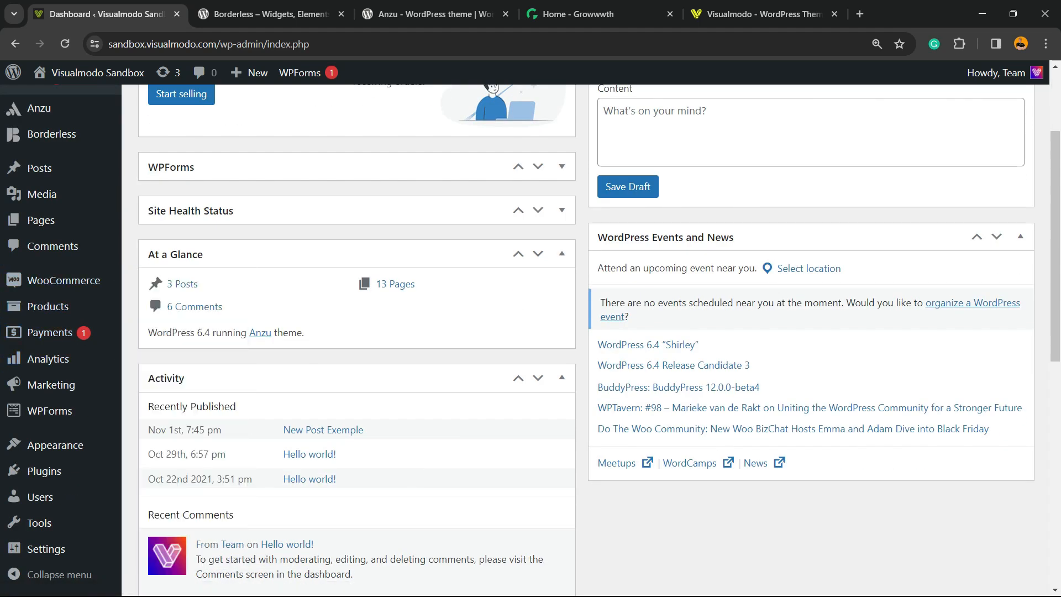
{"action": "scroll", "scroll_direction": "up", "scroll_amount": 3}
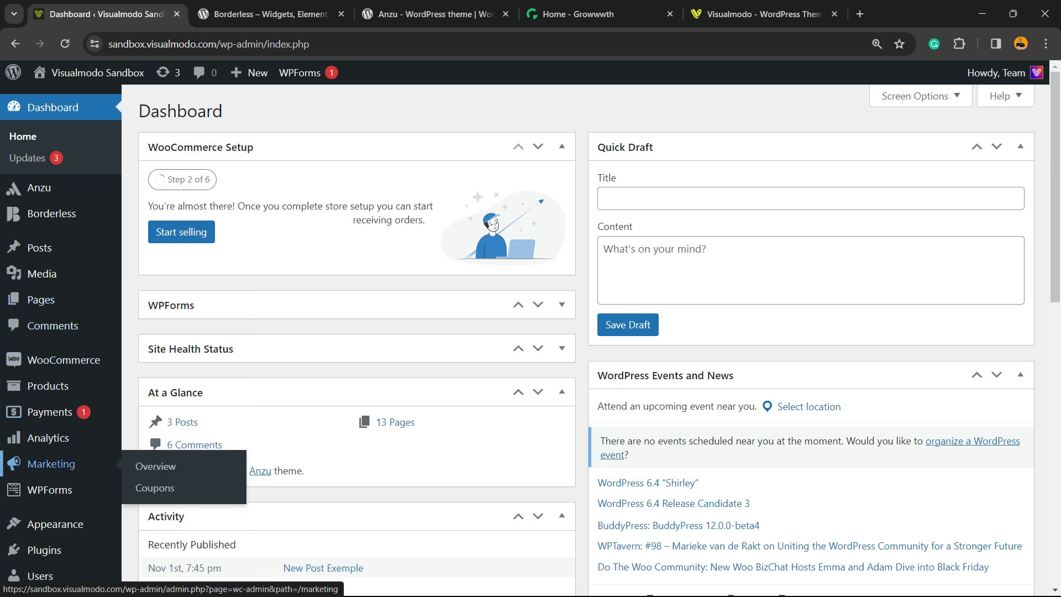
{"action": "mouse_move", "coordinate": [155, 487]}
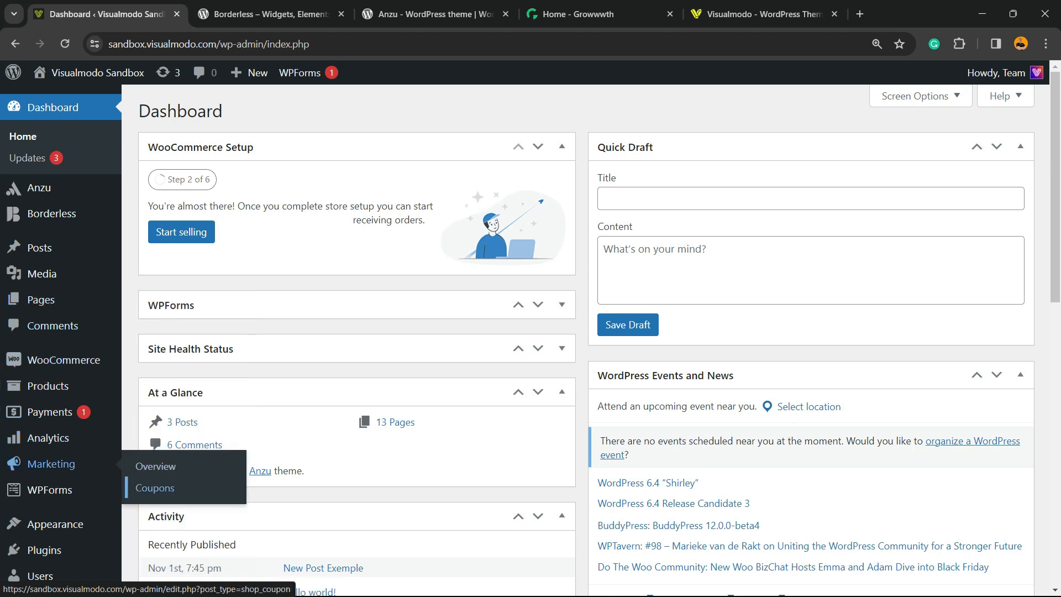
{"action": "left_click", "coordinate": [154, 488]}
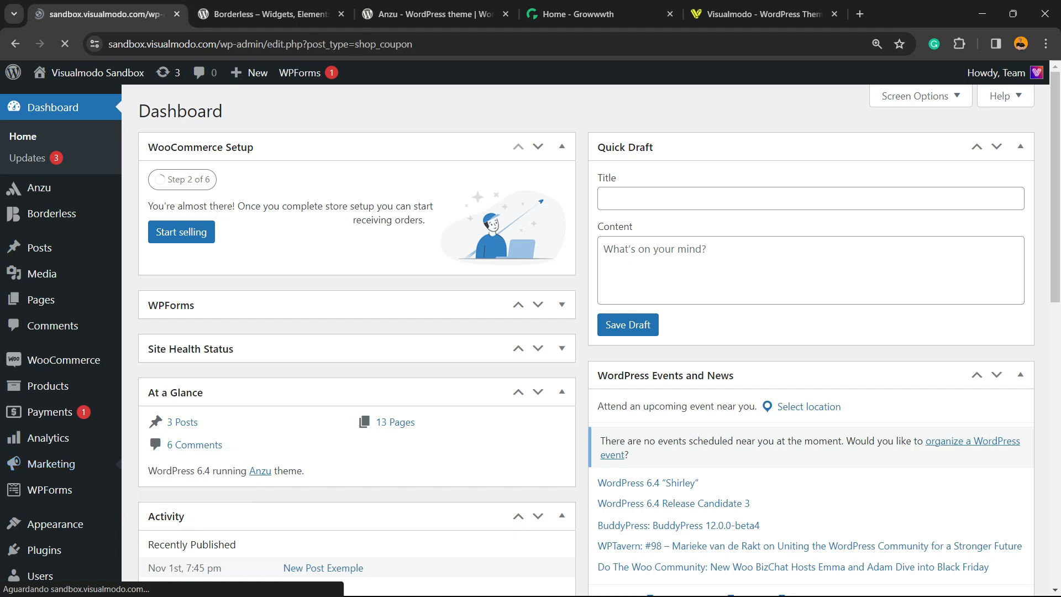
- Add a new coupon, zoom the page in, and enter placeholder text 'rrrrrr'
{"action": "left_click", "coordinate": [29, 463]}
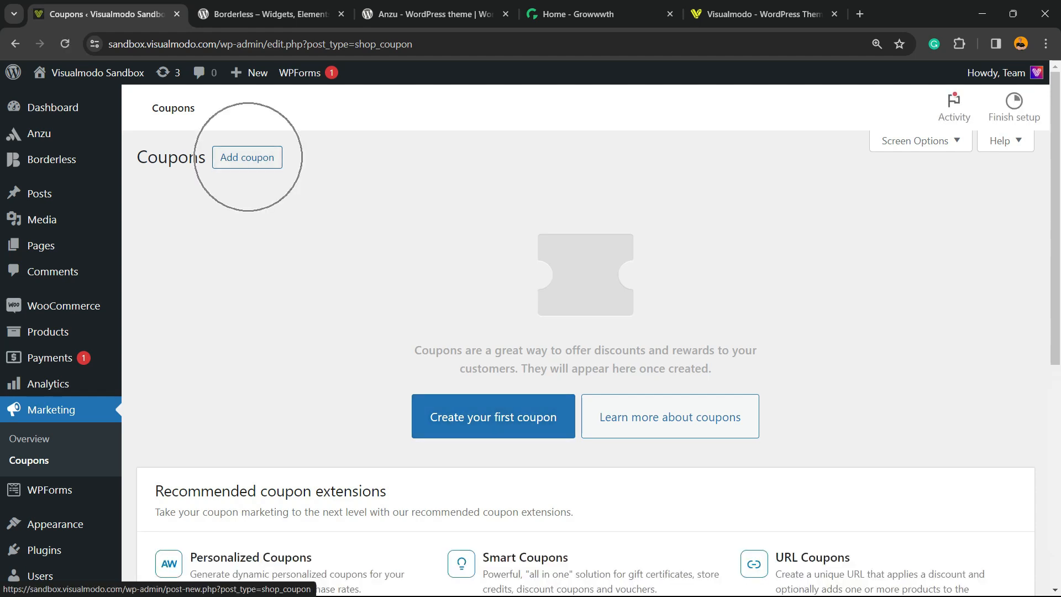
{"action": "left_click", "coordinate": [247, 157]}
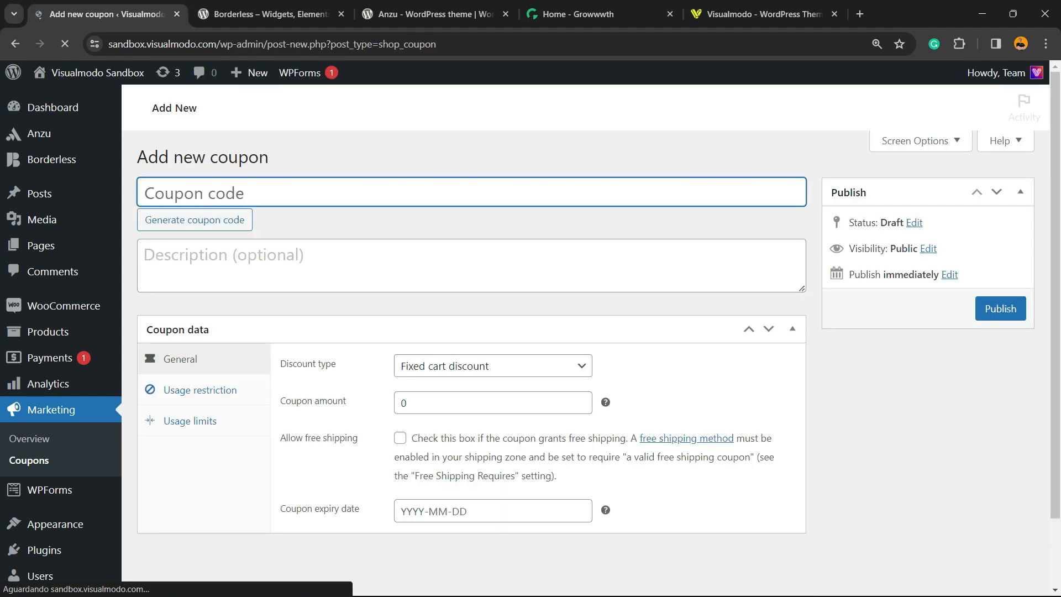
{"action": "key", "text": "ctrl+plus"}
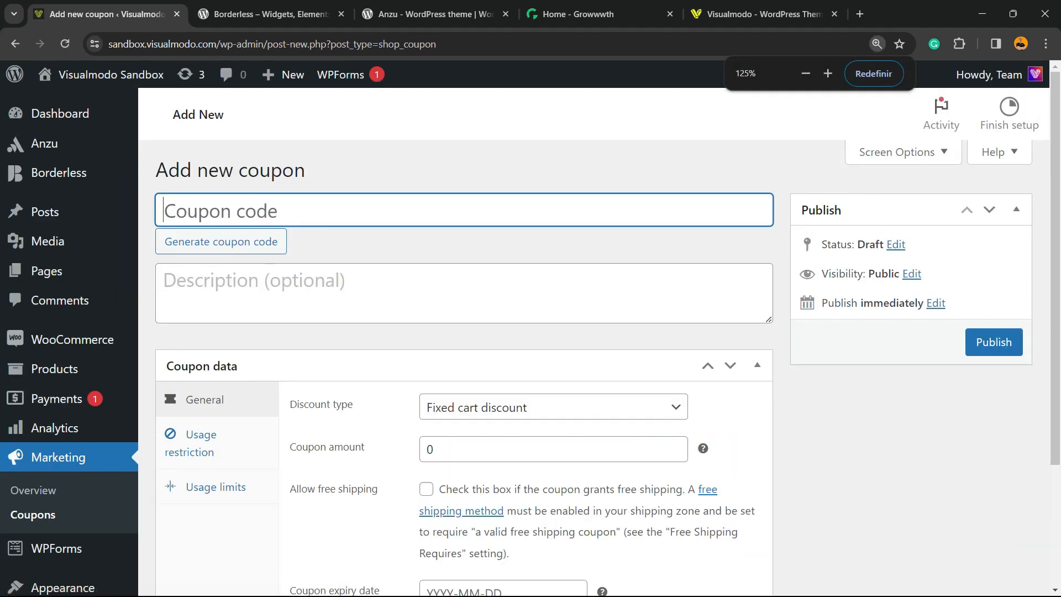
{"action": "type", "text": "rrrrrrr"}
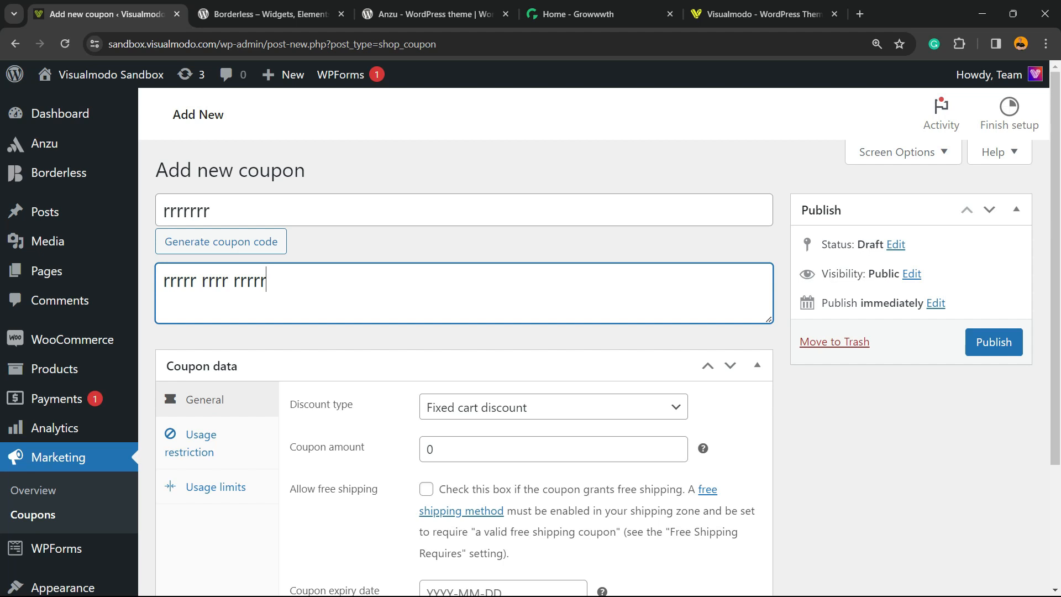
- Set Percentage discount, coupon amount 10, and expiry date 30 November 2023
{"action": "scroll", "scroll_direction": "down", "scroll_amount": 3}
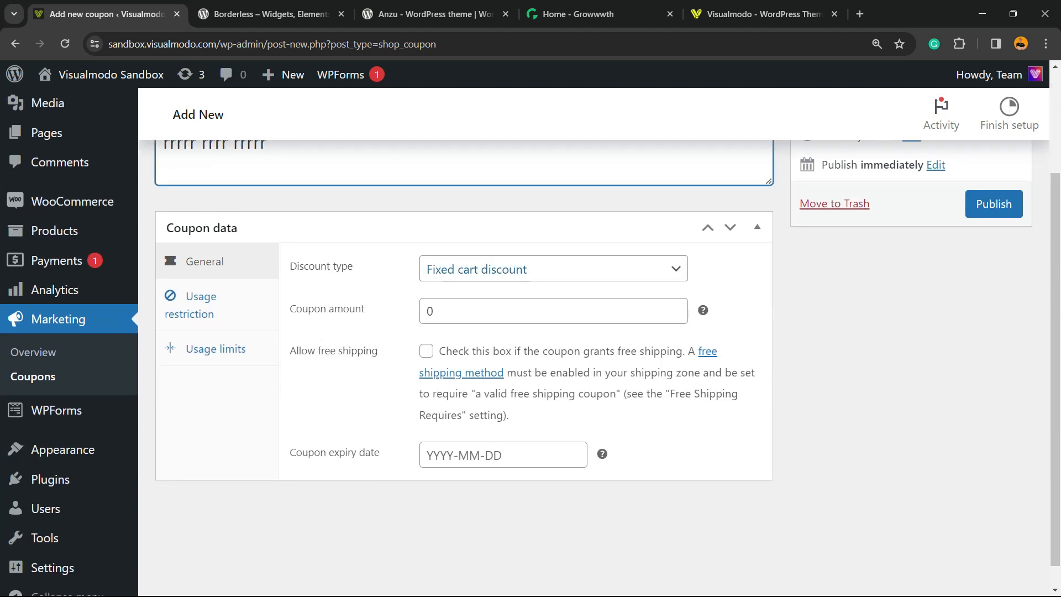
{"action": "left_click", "coordinate": [552, 269]}
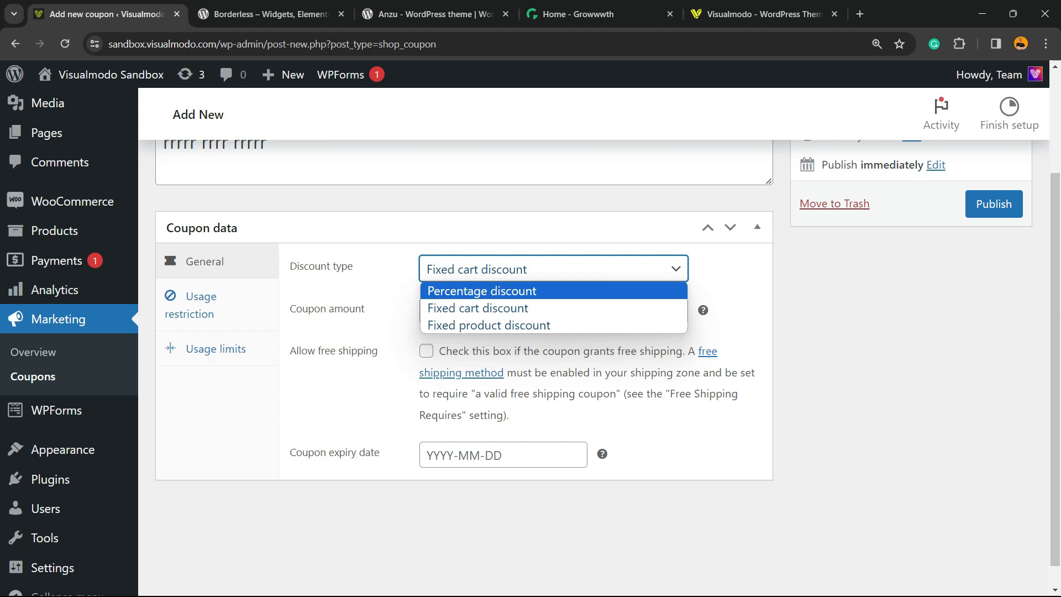
{"action": "left_click", "coordinate": [482, 290]}
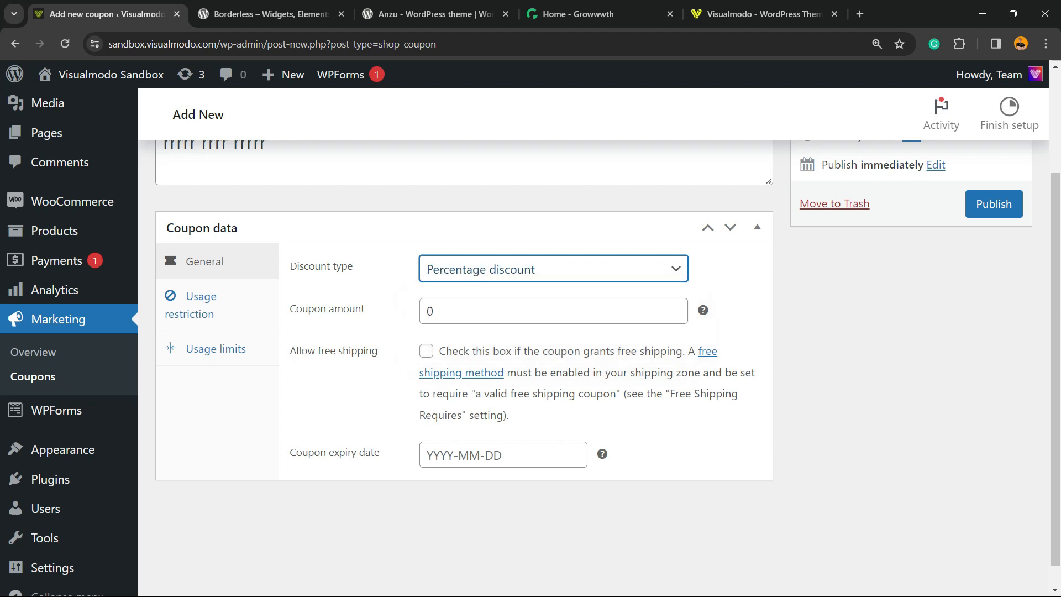
{"action": "type", "text": "1"}
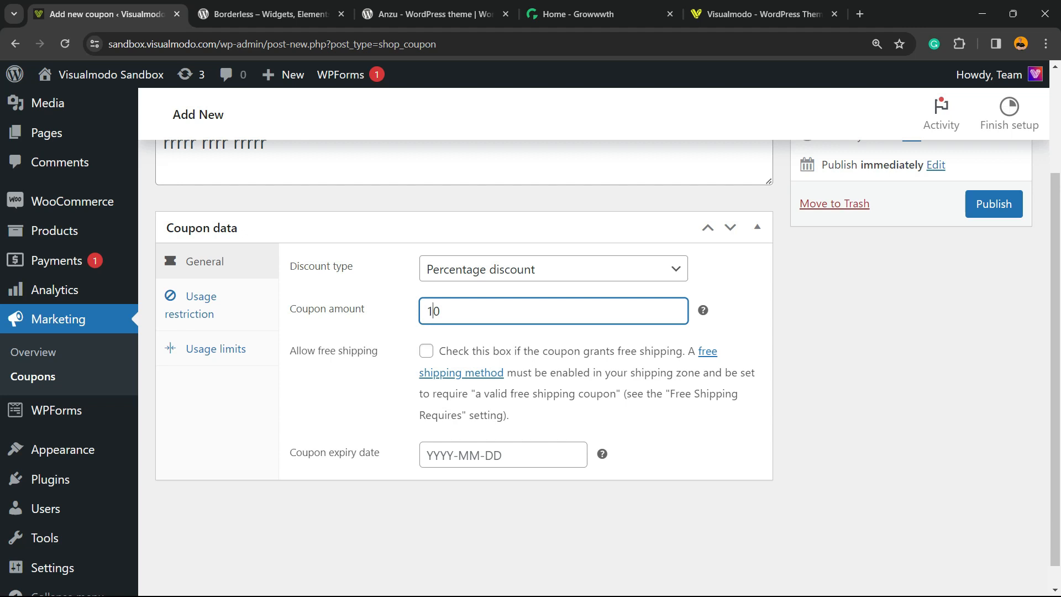
{"action": "left_click", "coordinate": [502, 454]}
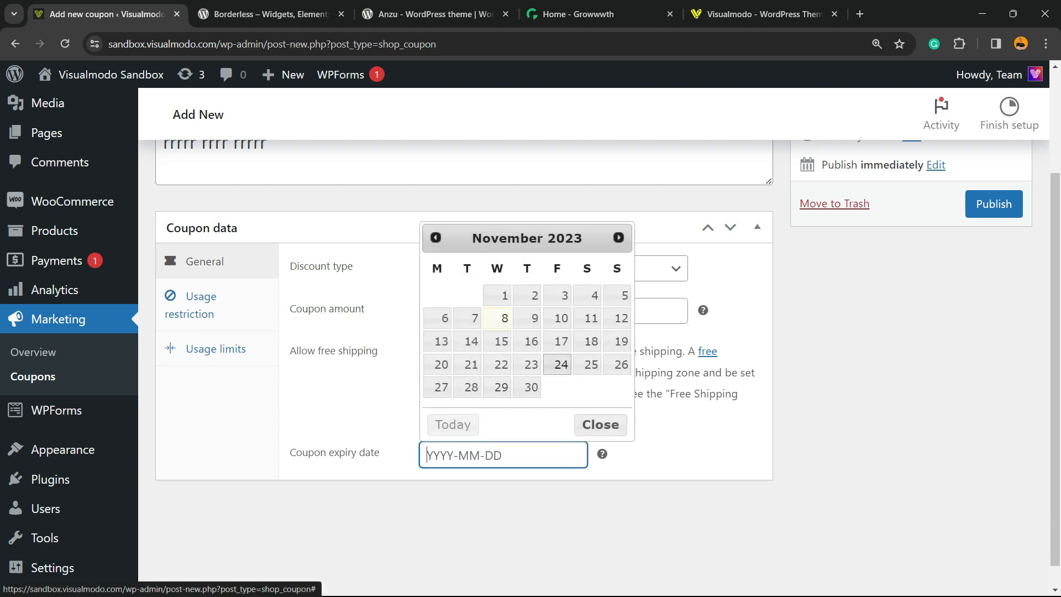
{"action": "left_click", "coordinate": [530, 388]}
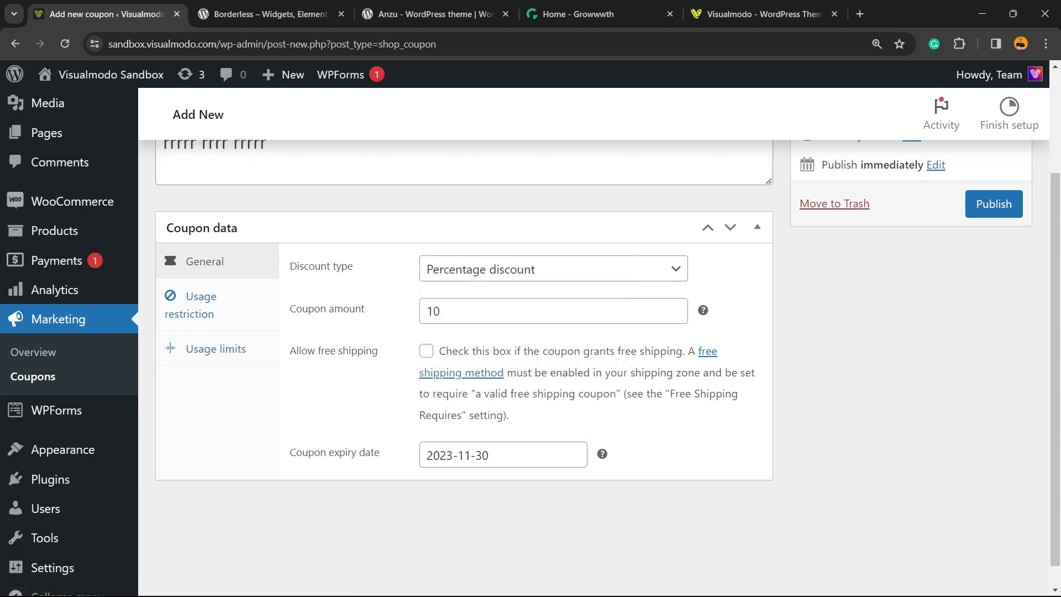
{"action": "mouse_move", "coordinate": [215, 348]}
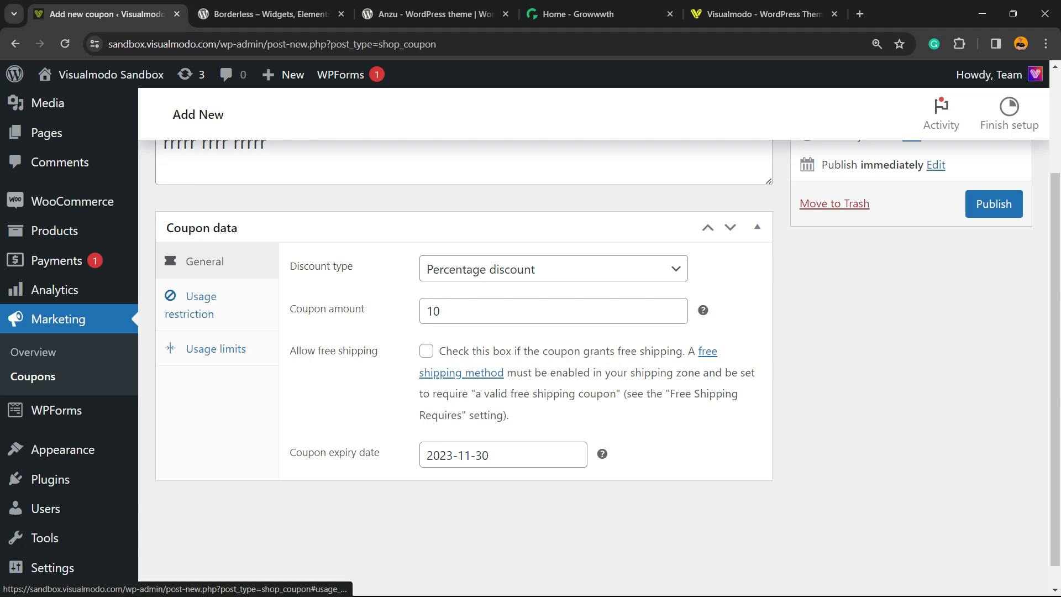
- Enter a minimum spend of 100 under Usage restriction
{"action": "left_click", "coordinate": [199, 304]}
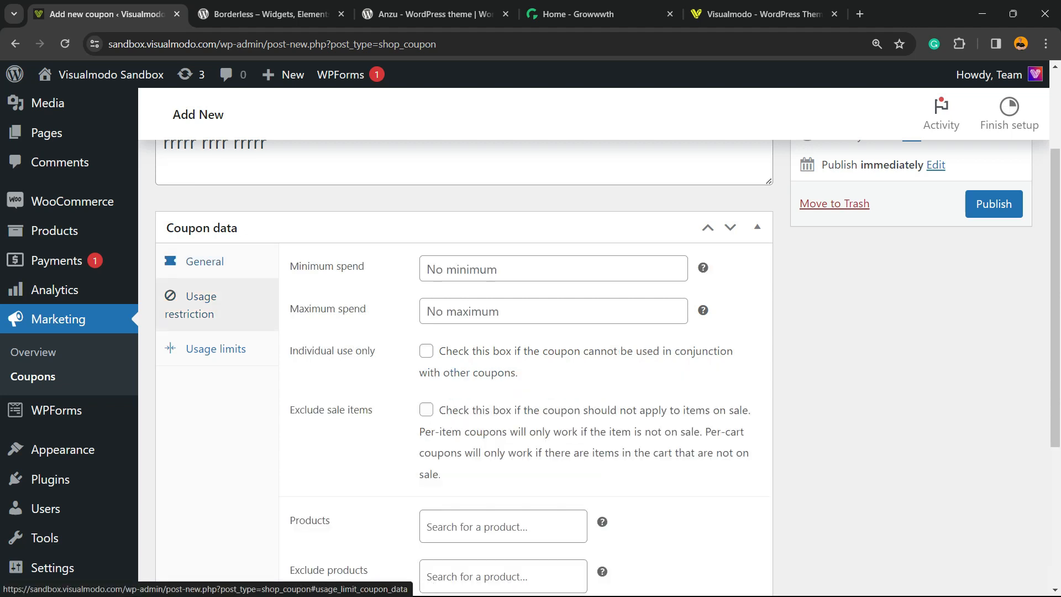
{"action": "key", "text": "ctrl+plus"}
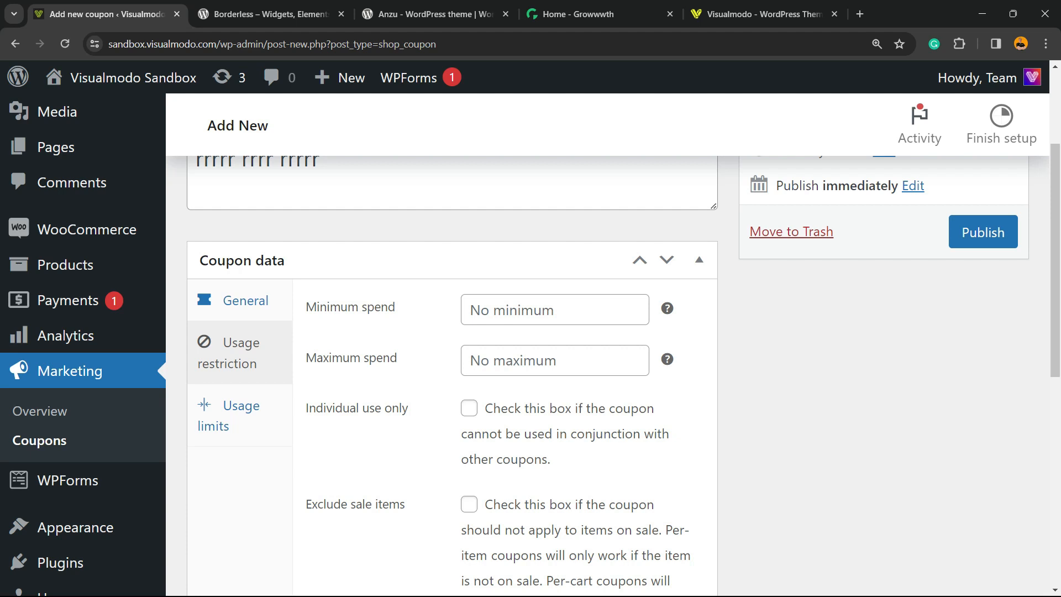
{"action": "type", "text": "100"}
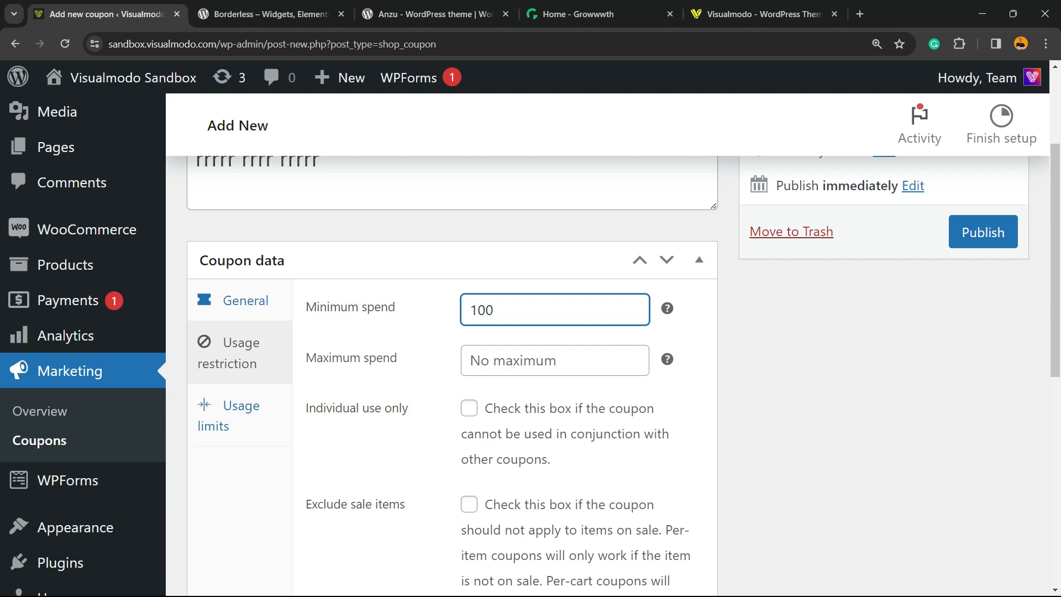
{"action": "scroll", "scroll_direction": "down", "scroll_amount": 3}
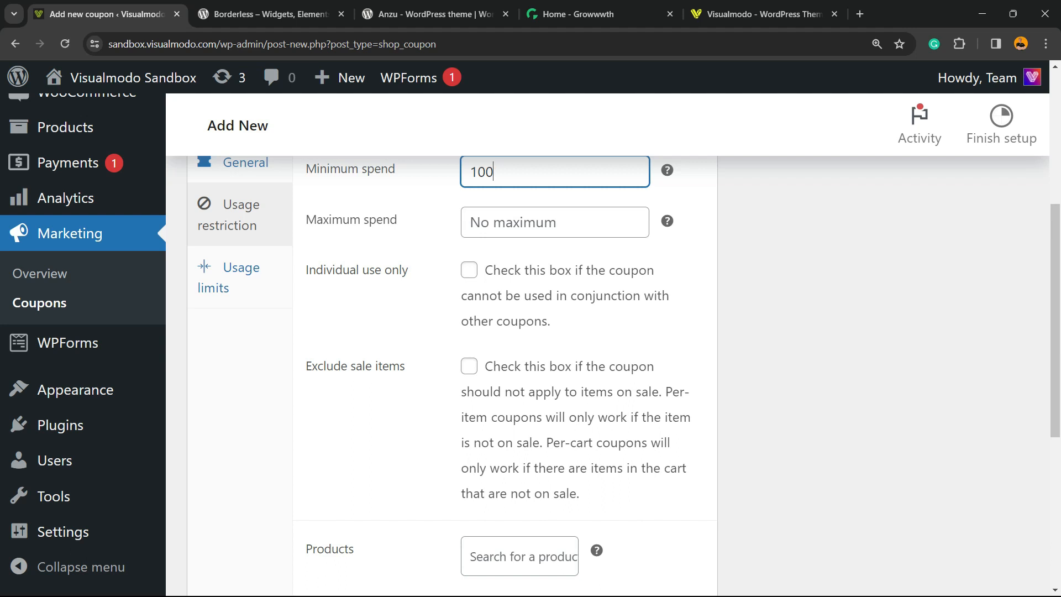
- Tick Individual use only and leave the Products restriction empty
{"action": "left_click", "coordinate": [468, 270]}
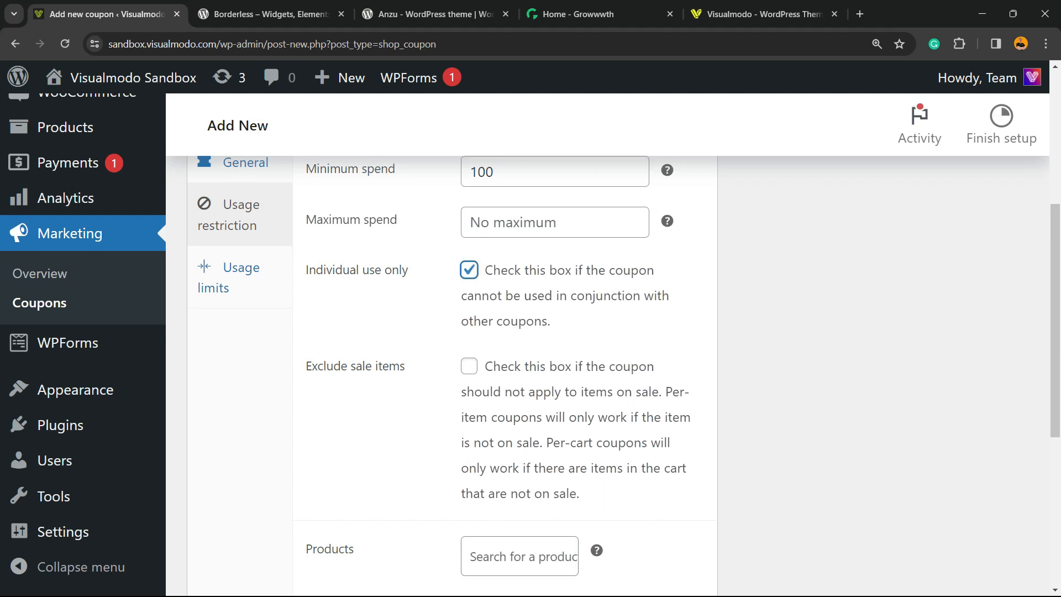
{"action": "scroll", "scroll_direction": "down", "scroll_amount": 3}
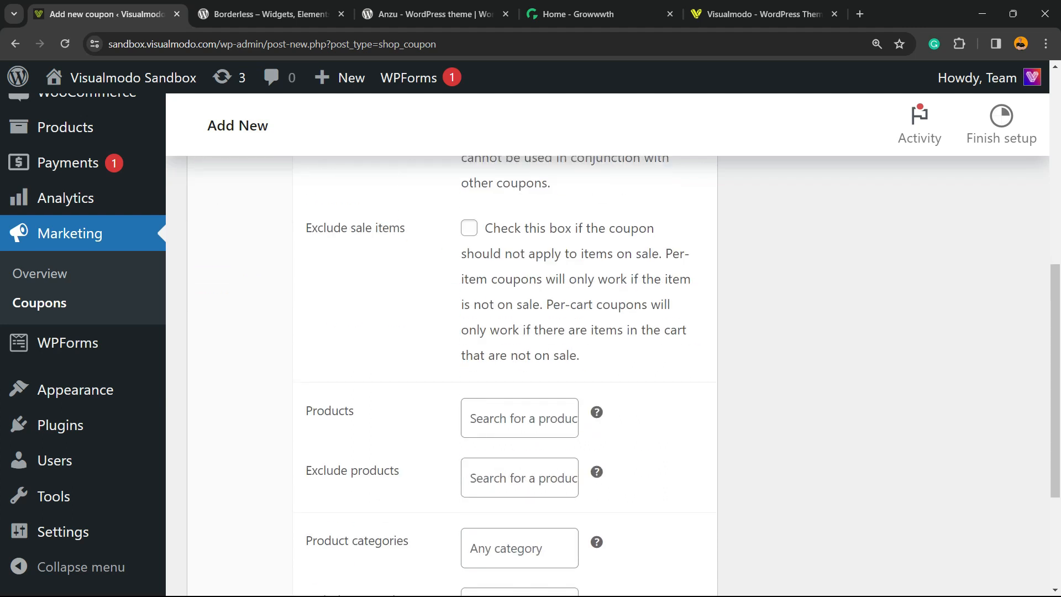
{"action": "left_click", "coordinate": [519, 418]}
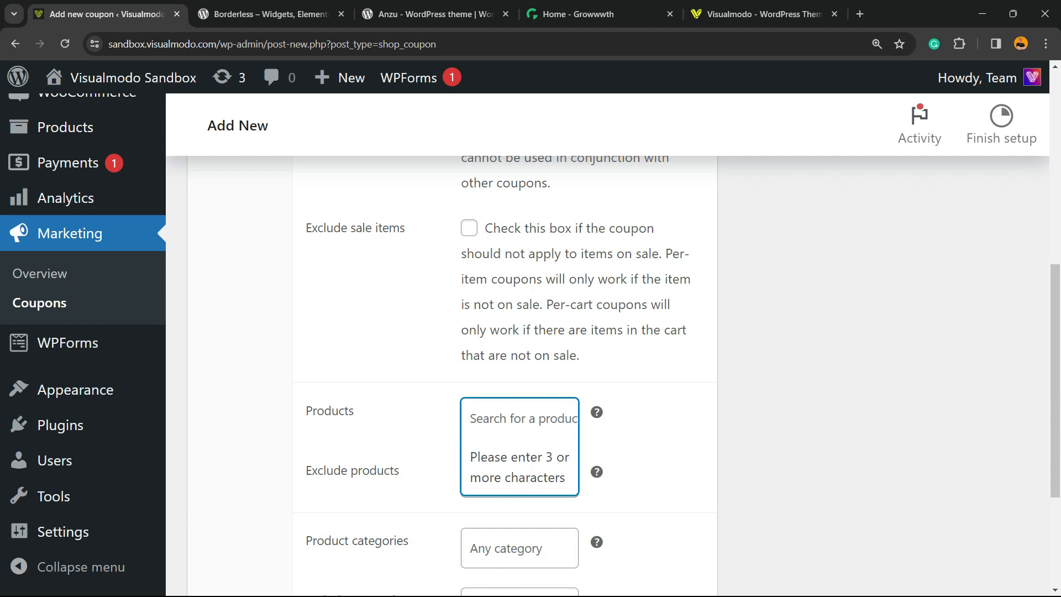
{"action": "left_click", "coordinate": [521, 418]}
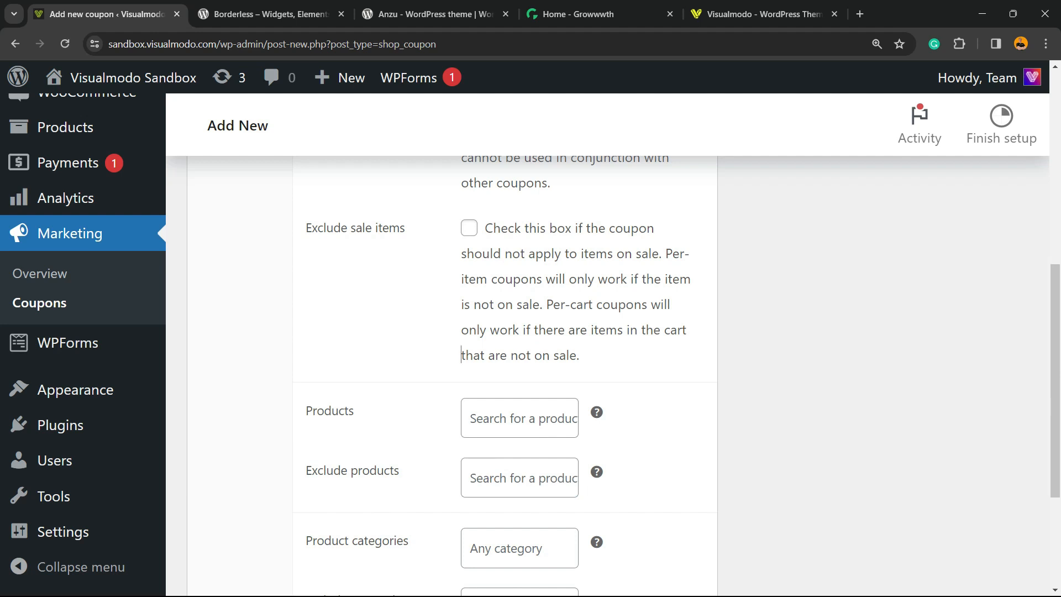
{"action": "scroll", "scroll_direction": "down", "scroll_amount": 3}
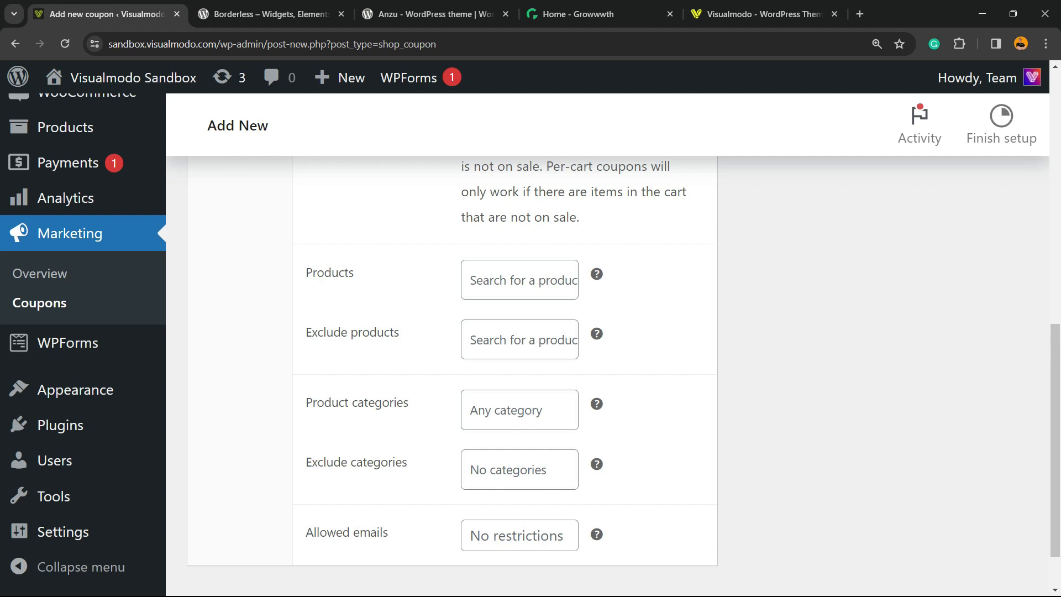
{"action": "scroll", "scroll_direction": "down", "scroll_amount": 3}
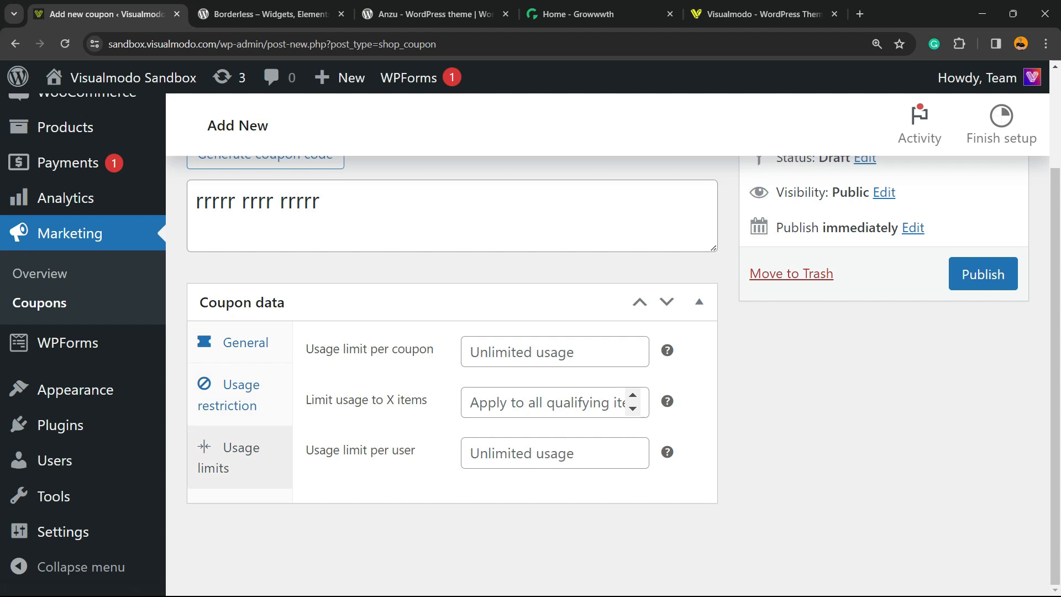
- Under Usage limits, enter 1000 uses per coupon and 1 per user
{"action": "left_click", "coordinate": [548, 452]}
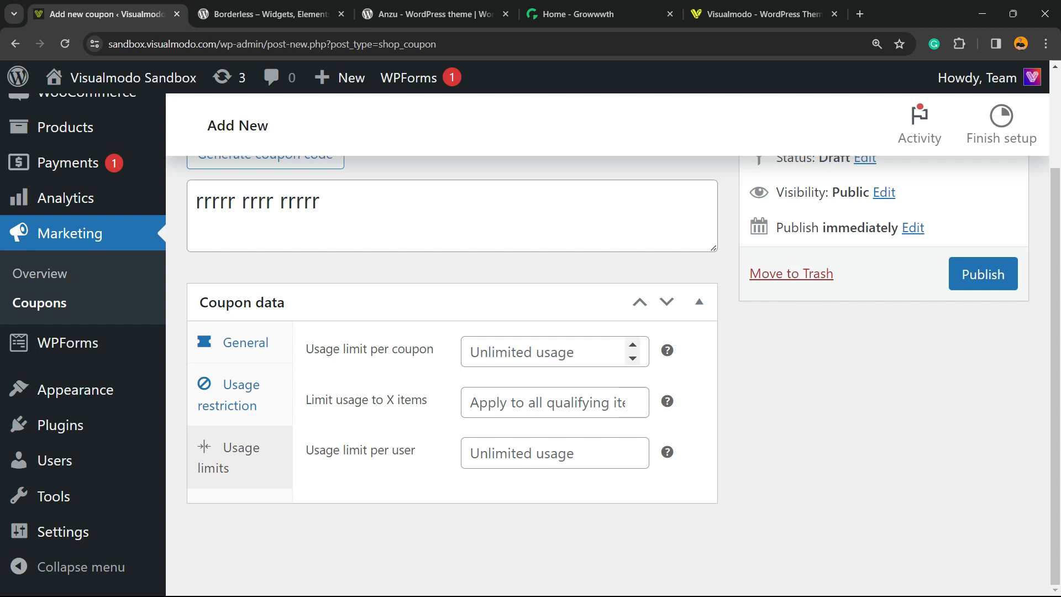
{"action": "left_click", "coordinate": [548, 351]}
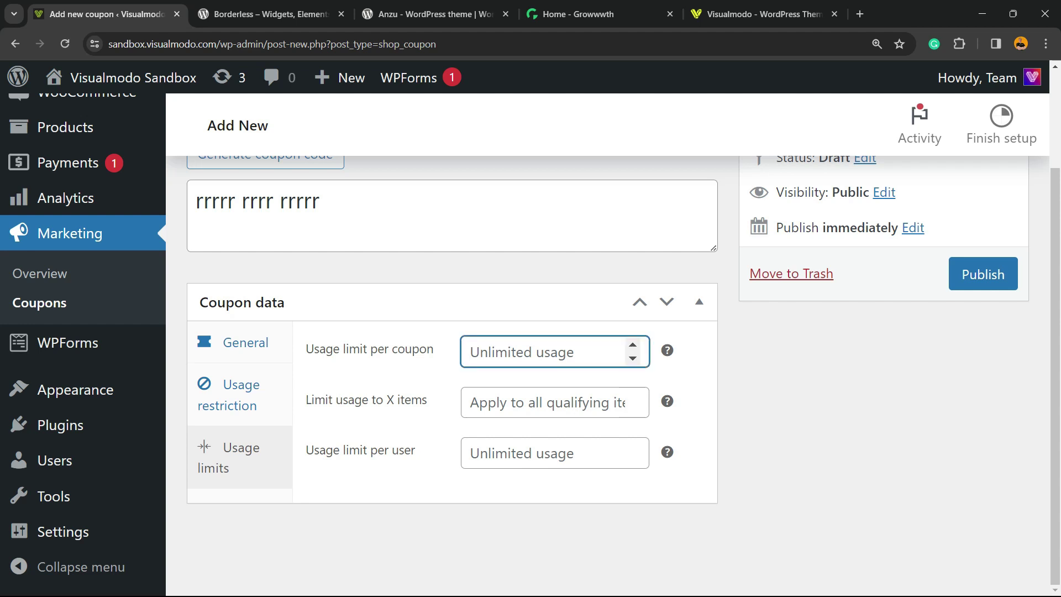
{"action": "type", "text": "1"}
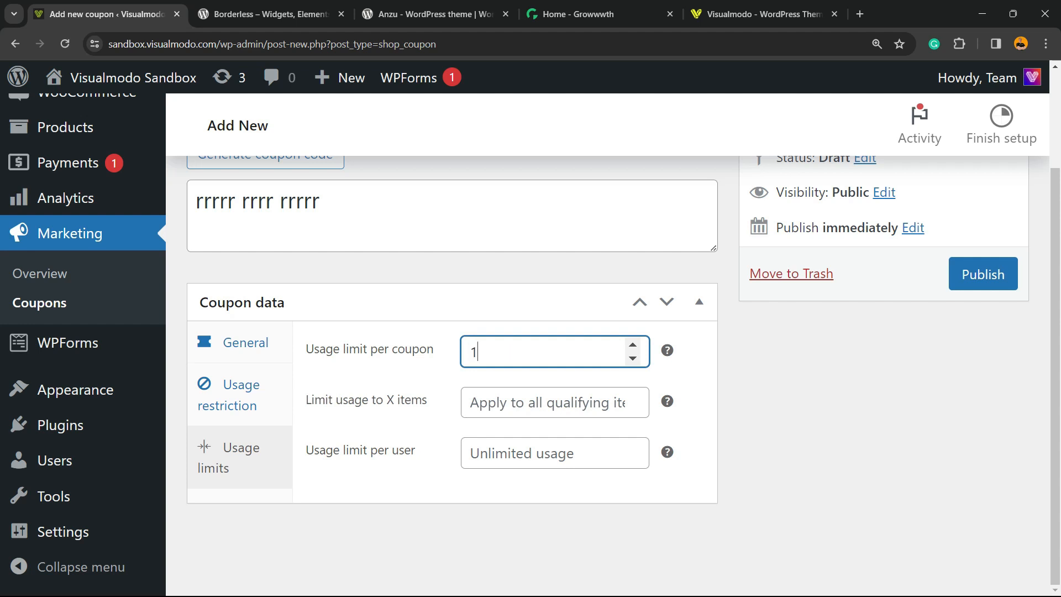
{"action": "type", "text": "000"}
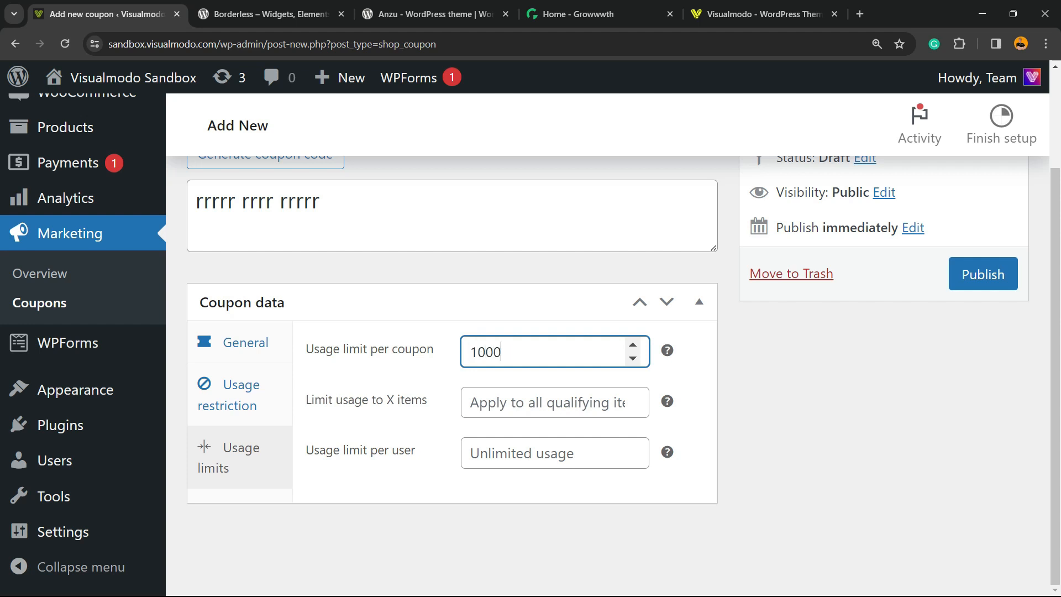
{"action": "scroll", "scroll_direction": "up", "scroll_amount": 3}
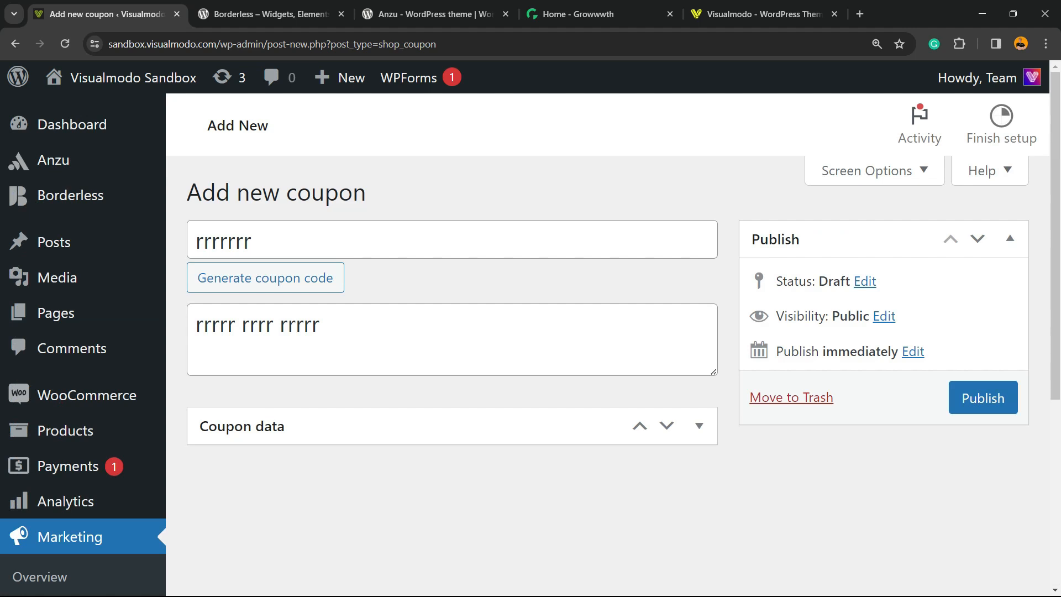
{"action": "scroll", "scroll_direction": "down", "scroll_amount": 3}
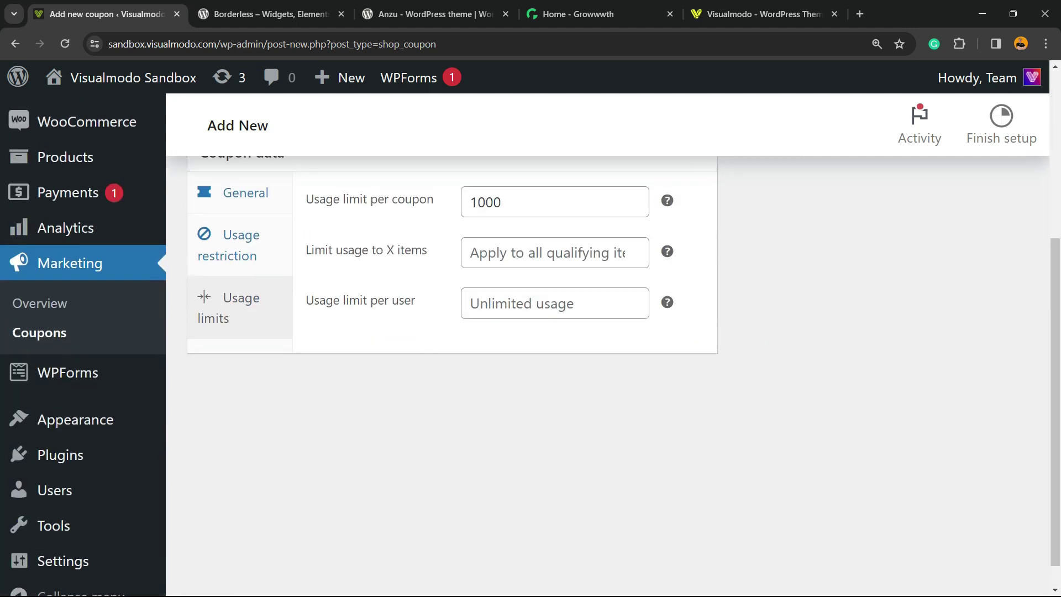
{"action": "scroll", "scroll_direction": "up", "scroll_amount": 3}
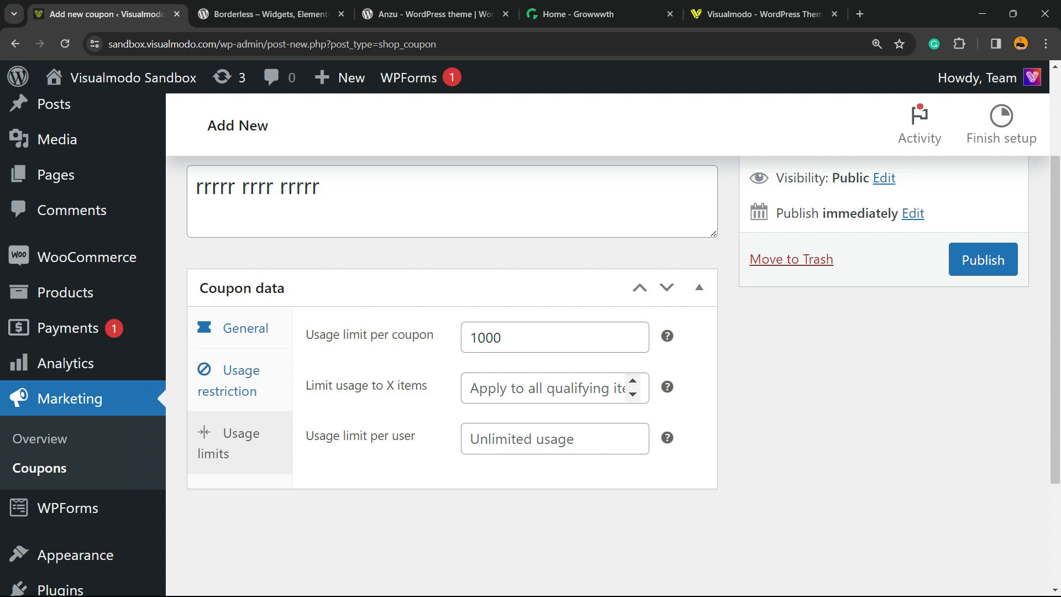
{"action": "left_click", "coordinate": [548, 388]}
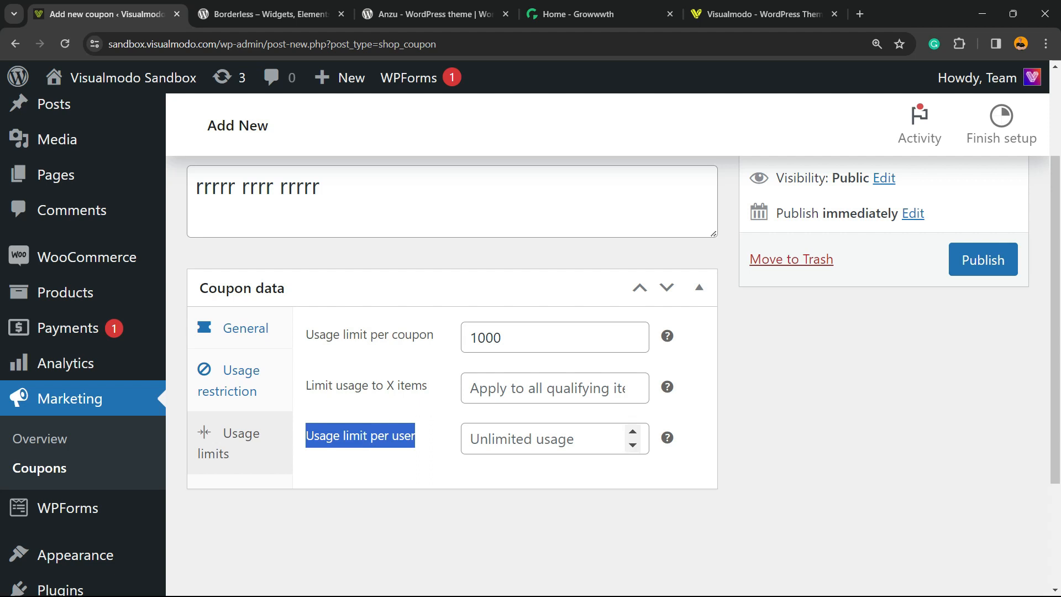
{"action": "left_click", "coordinate": [548, 438]}
{"action": "type", "text": "1"}
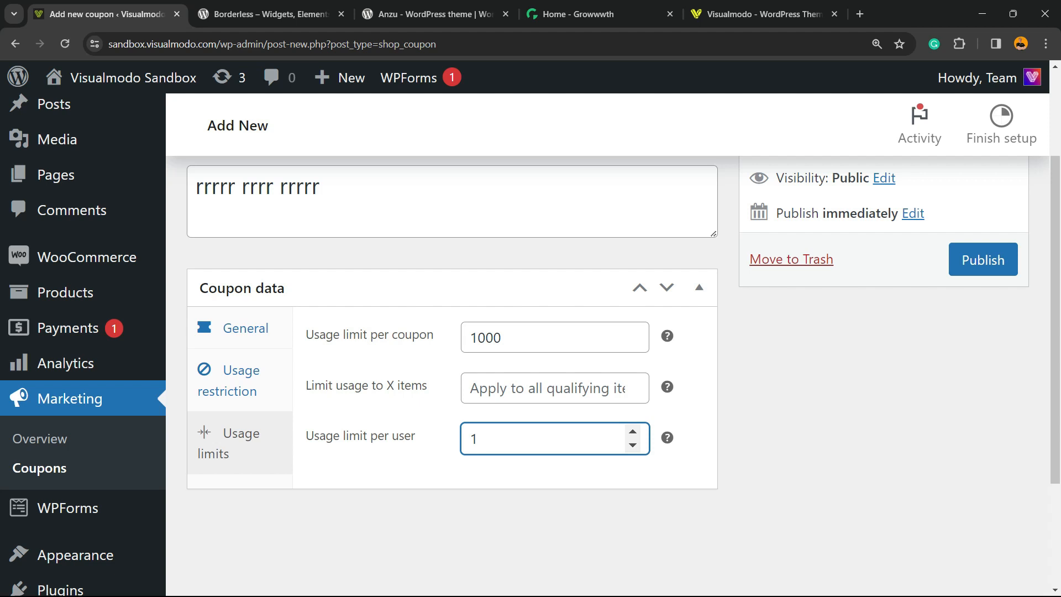
{"action": "scroll", "scroll_direction": "up", "scroll_amount": 3}
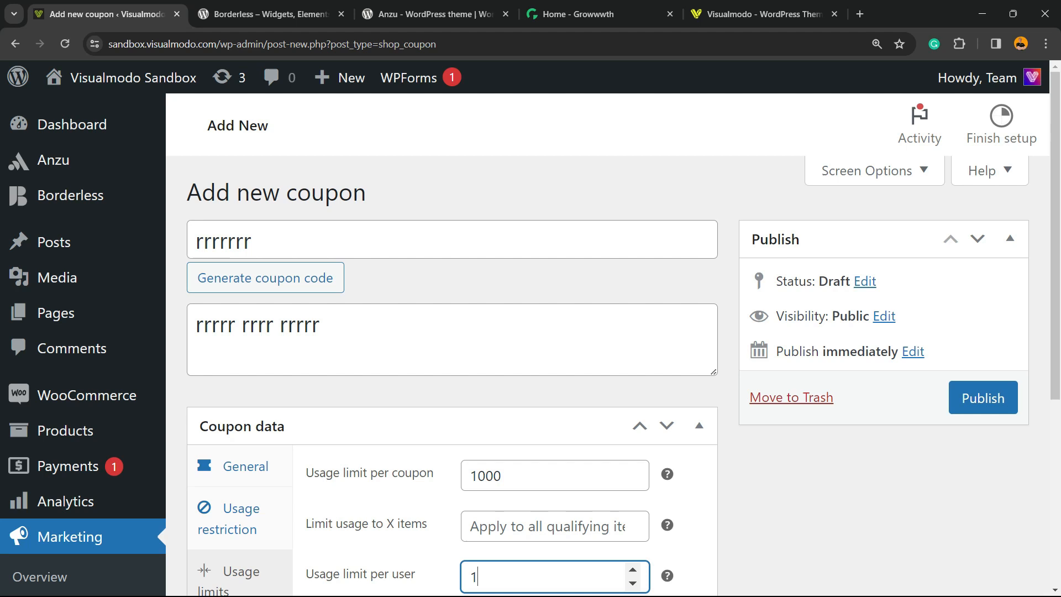
{"action": "scroll", "scroll_direction": "down", "scroll_amount": 3}
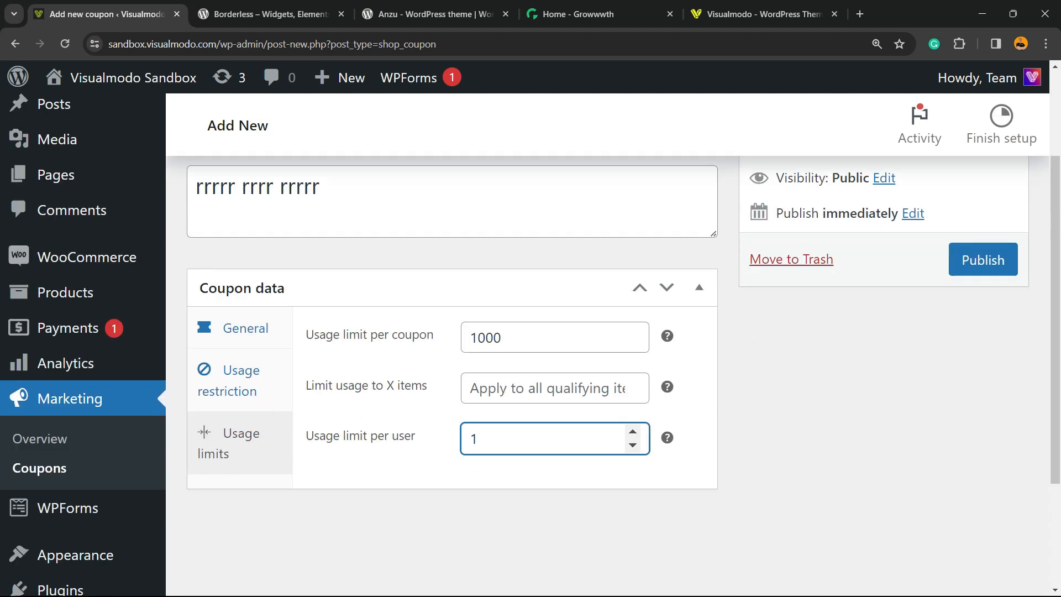
- Change the per-coupon usage limit to 2111 and publish the coupon
{"action": "left_click", "coordinate": [632, 433]}
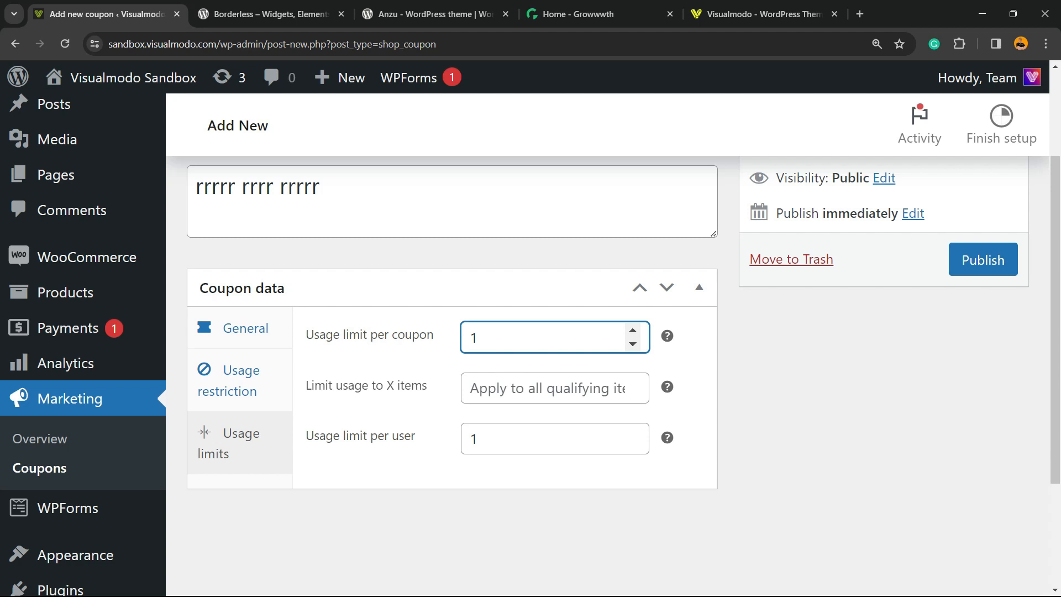
{"action": "left_click", "coordinate": [554, 337]}
{"action": "type", "text": "2"}
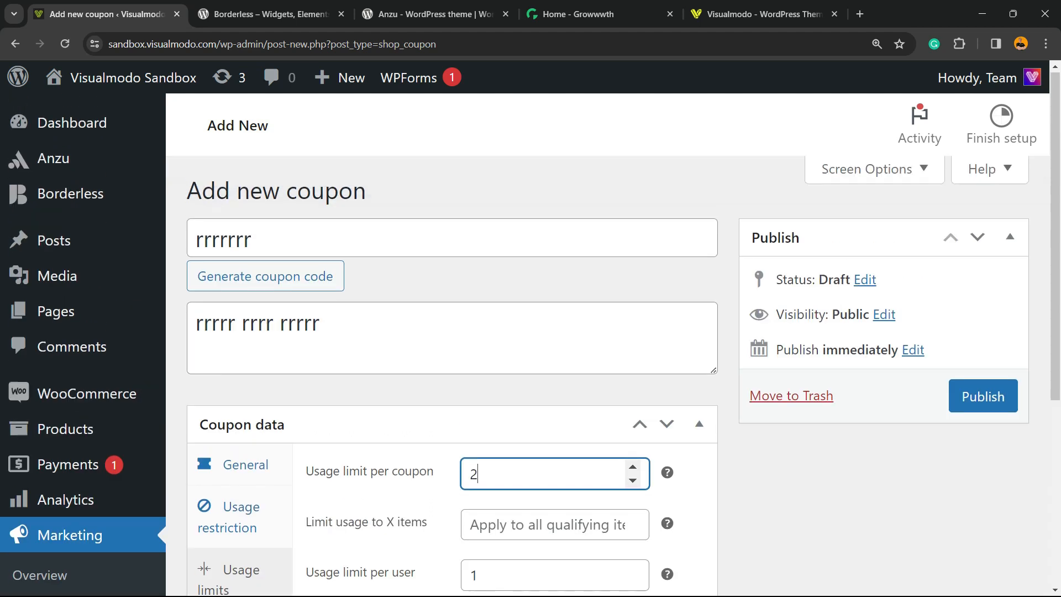
{"action": "type", "text": "11"}
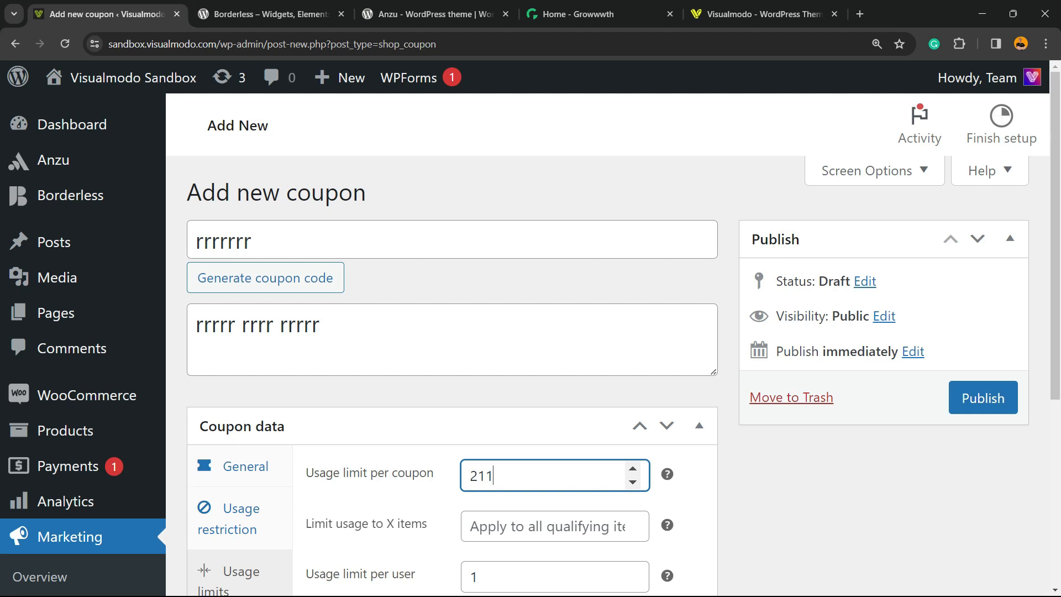
{"action": "left_click", "coordinate": [982, 397]}
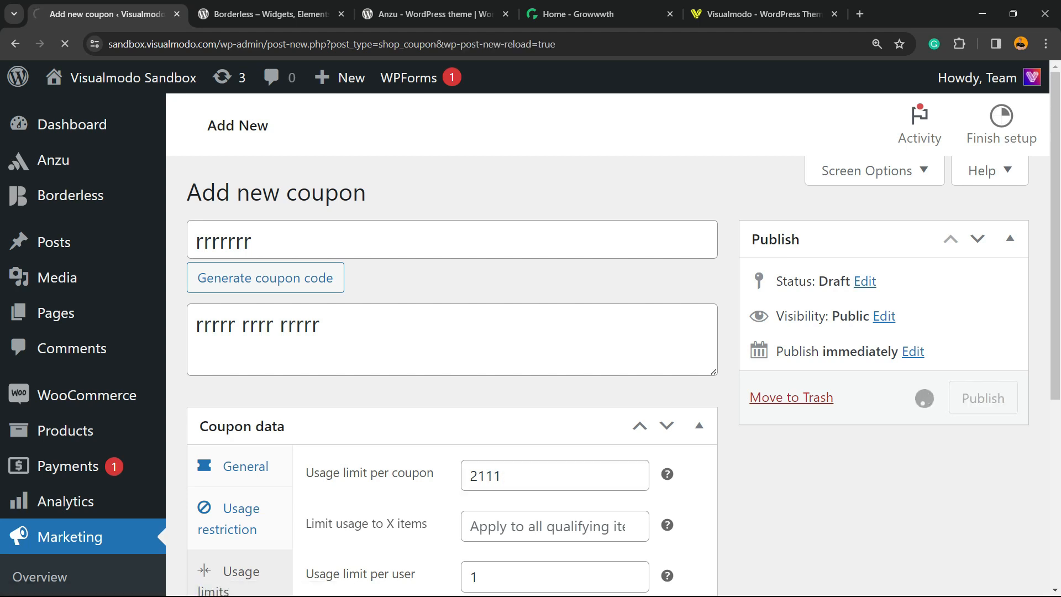
- Confirm the coupon shows 'Coupon updated' and Published, dated Nov 8, 2023
{"action": "left_click", "coordinate": [982, 398]}
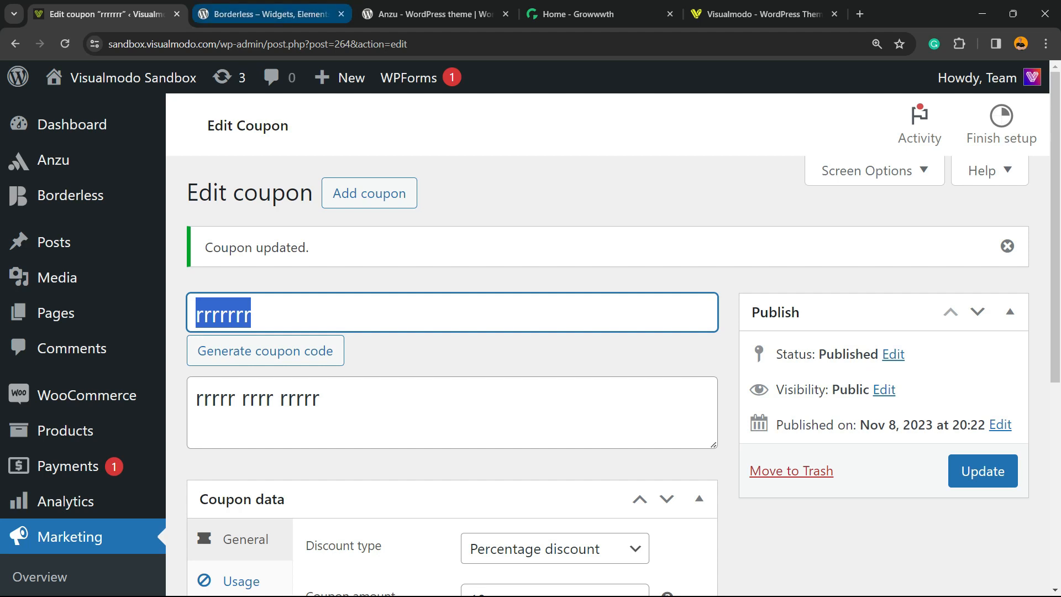
{"action": "mouse_move", "coordinate": [270, 13]}
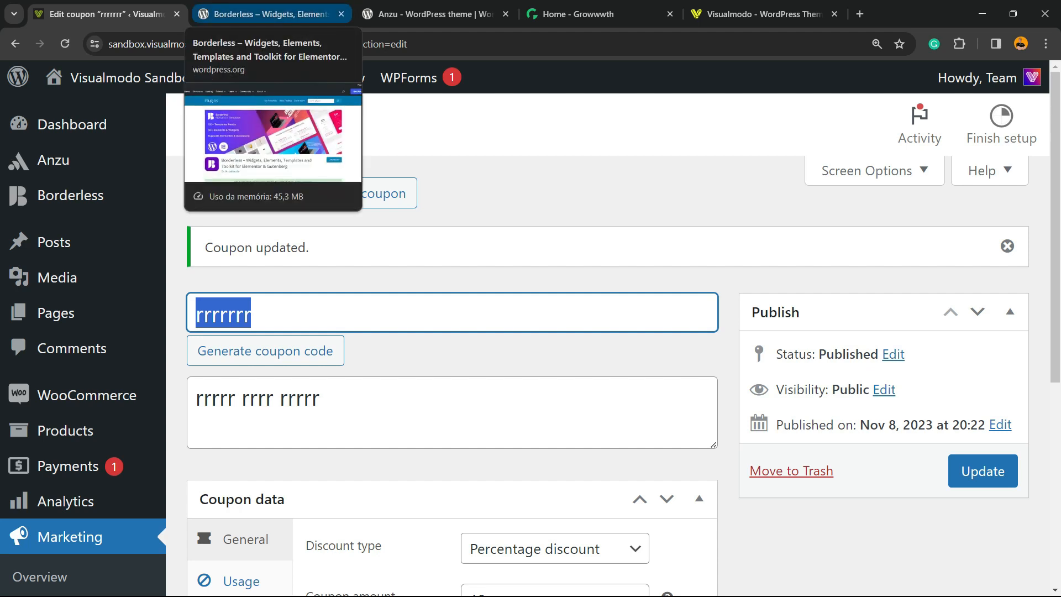
- View the Borderless, Anzu and Growwwth tabs, ending on the Visualmodo homepage
{"action": "left_click", "coordinate": [271, 13]}
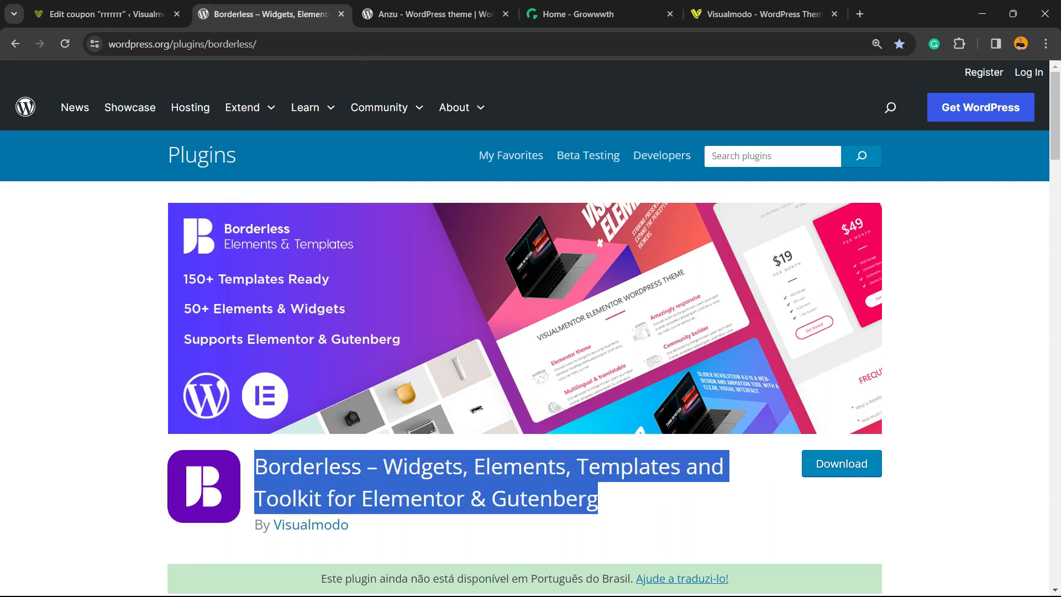
{"action": "left_click", "coordinate": [433, 13]}
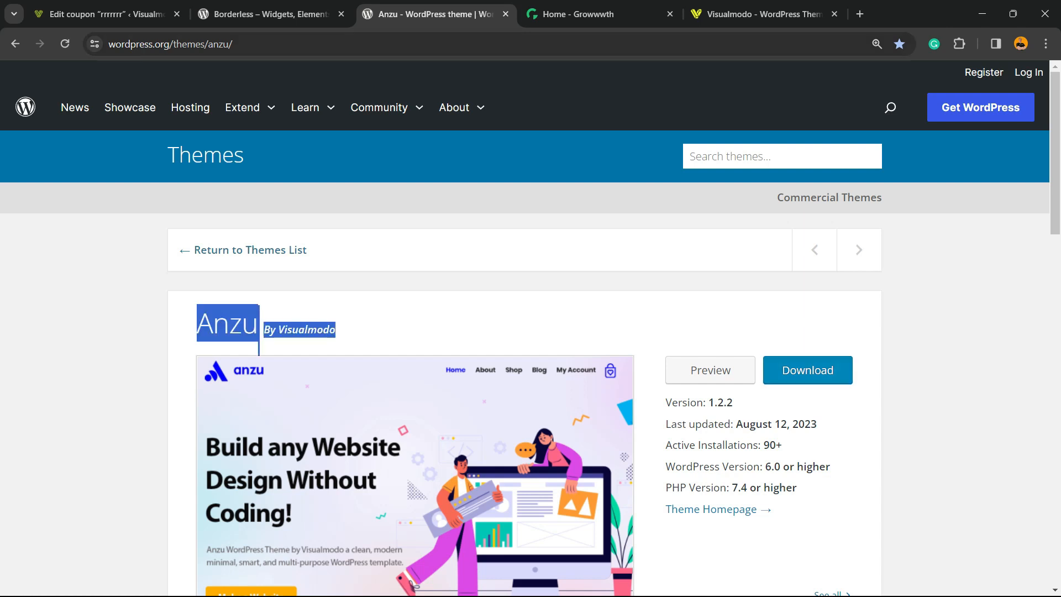
{"action": "left_click", "coordinate": [598, 13]}
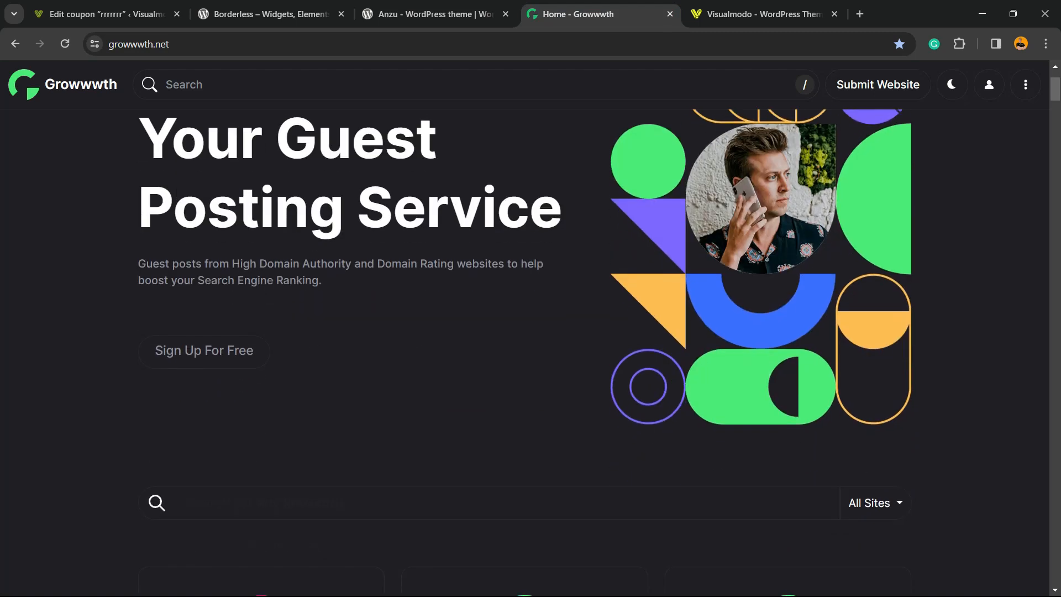
{"action": "scroll", "scroll_direction": "down", "scroll_amount": 3}
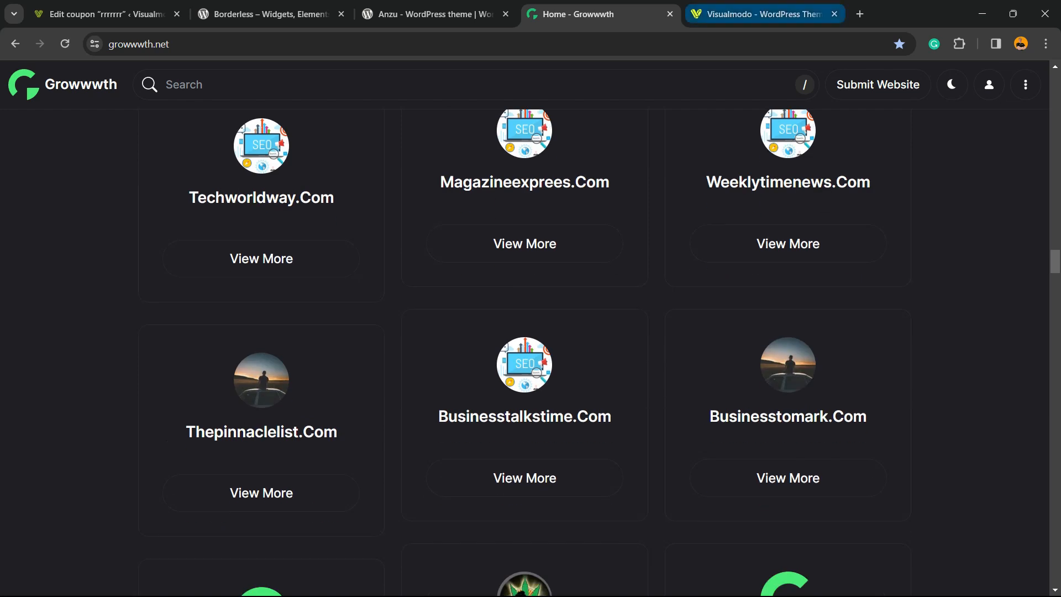
{"action": "left_click", "coordinate": [763, 14]}
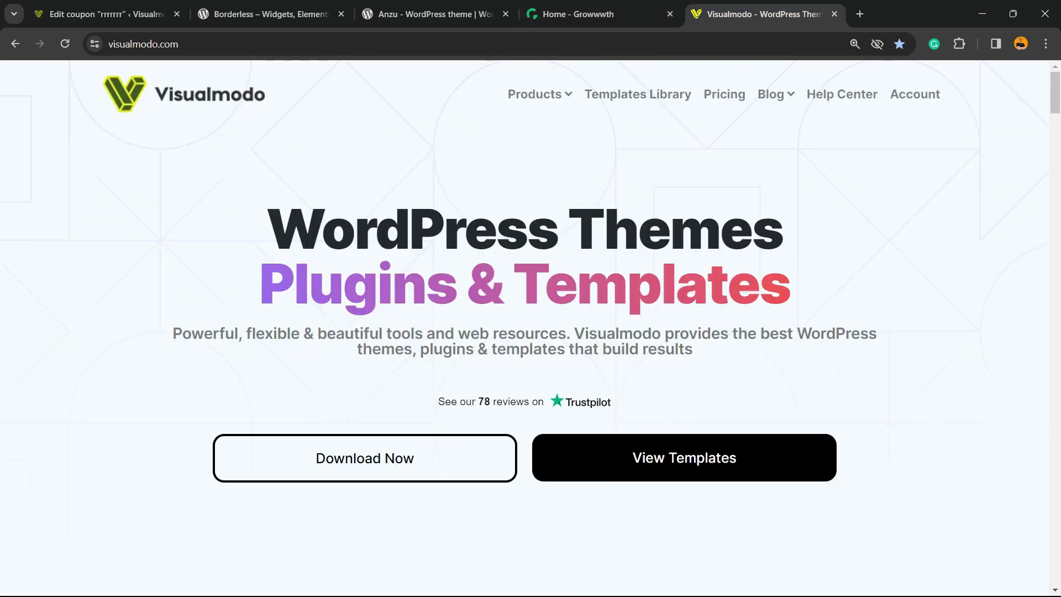
{"action": "mouse_move", "coordinate": [636, 94]}
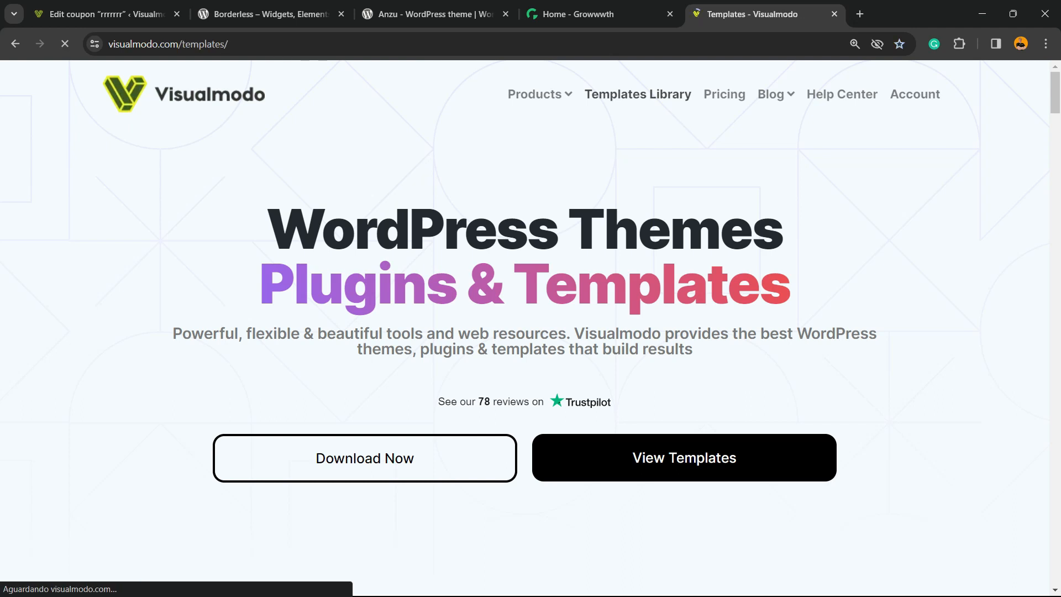
- Open Visualmodo's Templates Library and scroll through previews such as Business Coach
{"action": "left_click", "coordinate": [636, 94]}
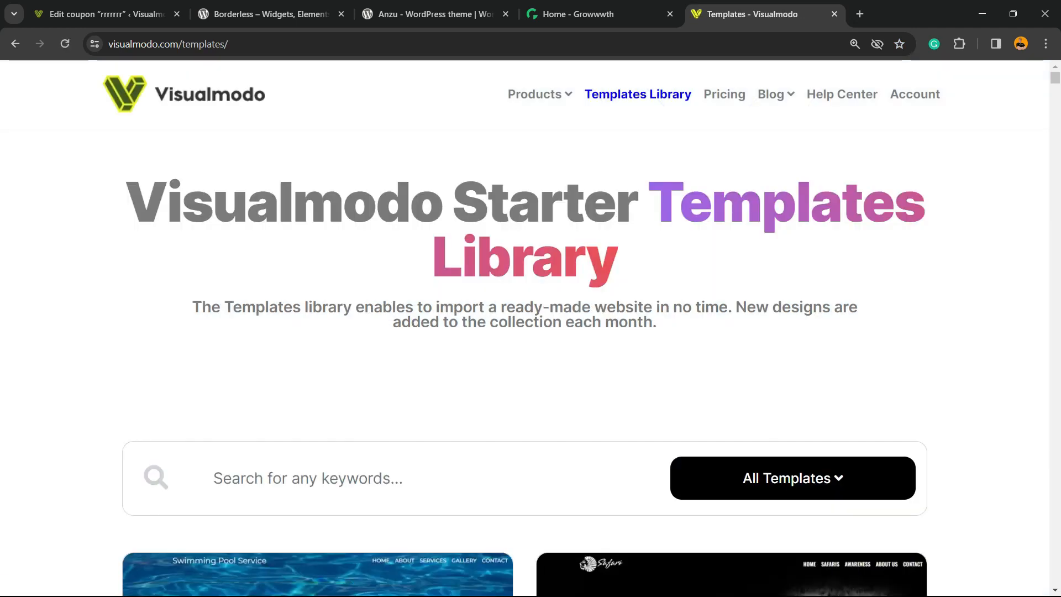
{"action": "scroll", "scroll_direction": "down", "scroll_amount": 3}
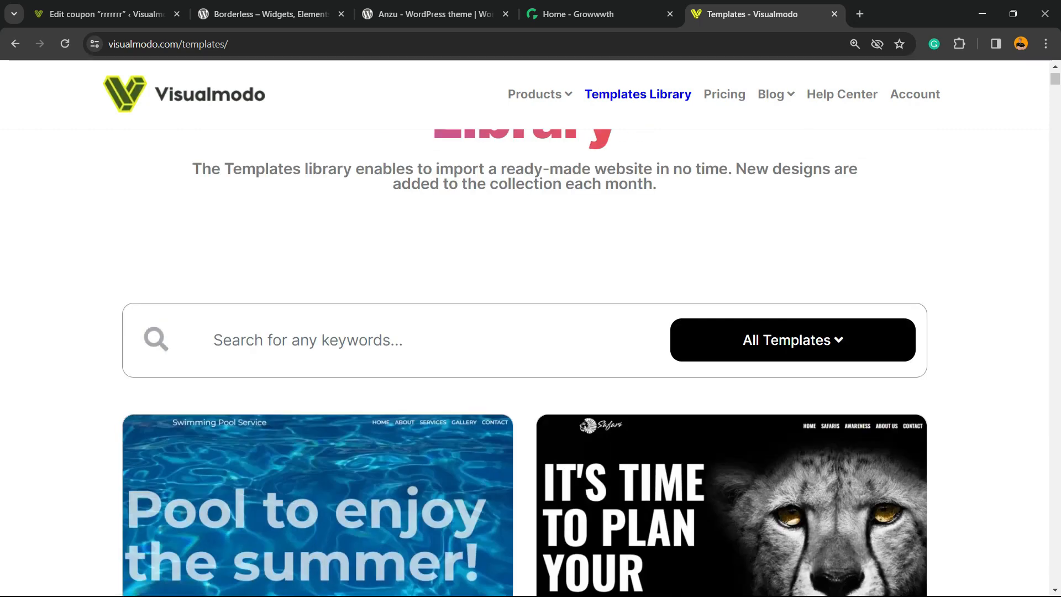
{"action": "scroll", "scroll_direction": "down", "scroll_amount": 3}
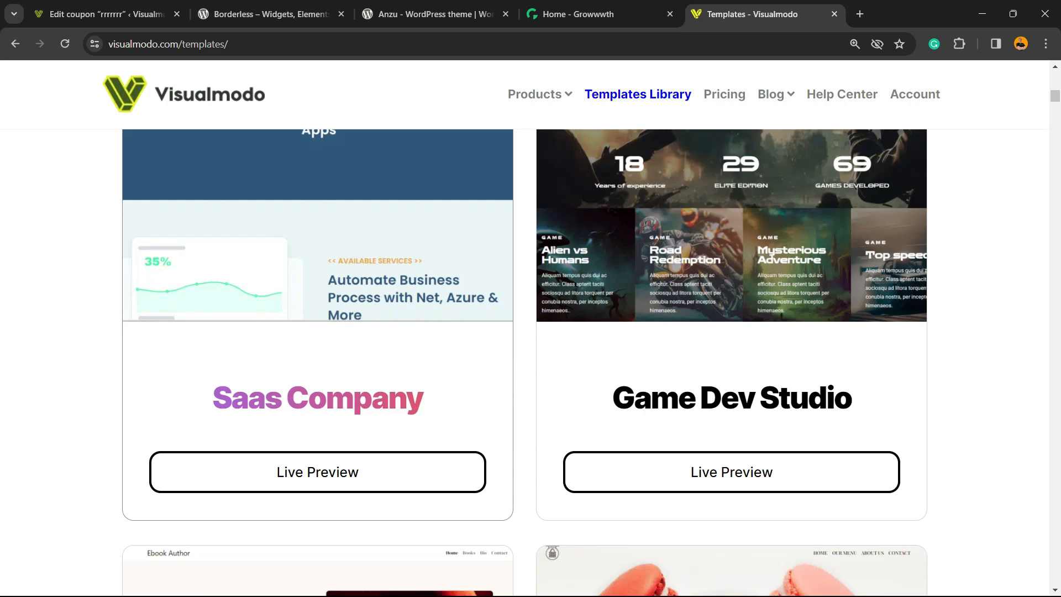
{"action": "scroll", "scroll_direction": "down", "scroll_amount": 3}
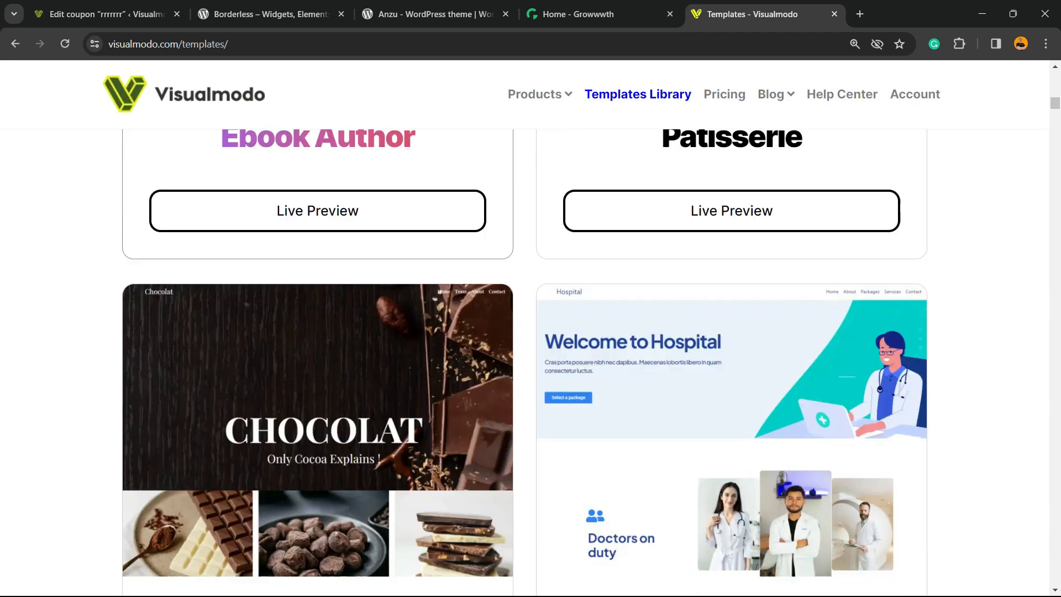
{"action": "scroll", "scroll_direction": "down", "scroll_amount": 3}
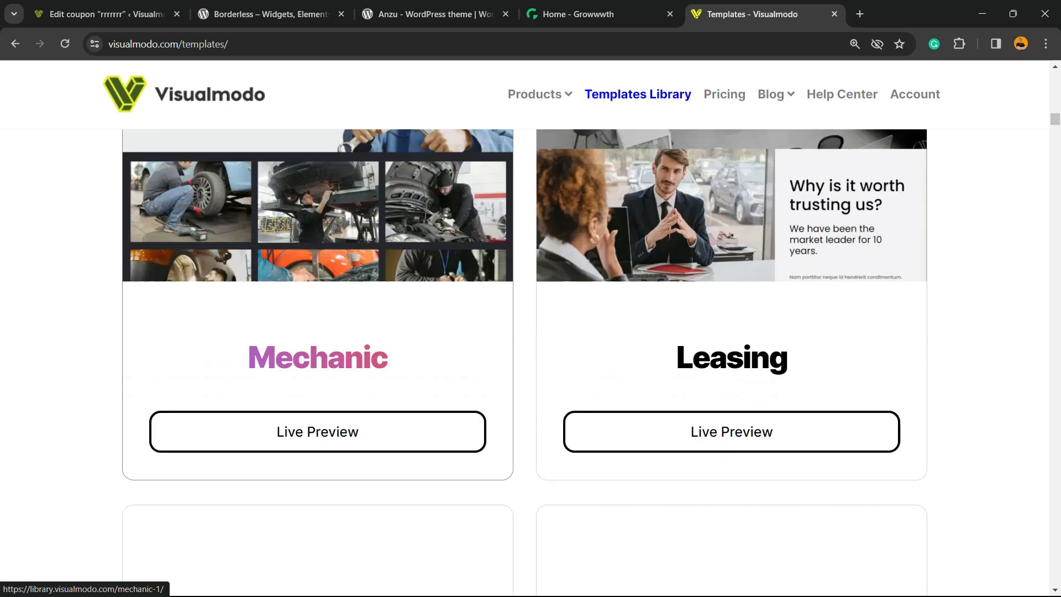
{"action": "scroll", "scroll_direction": "down", "scroll_amount": 3}
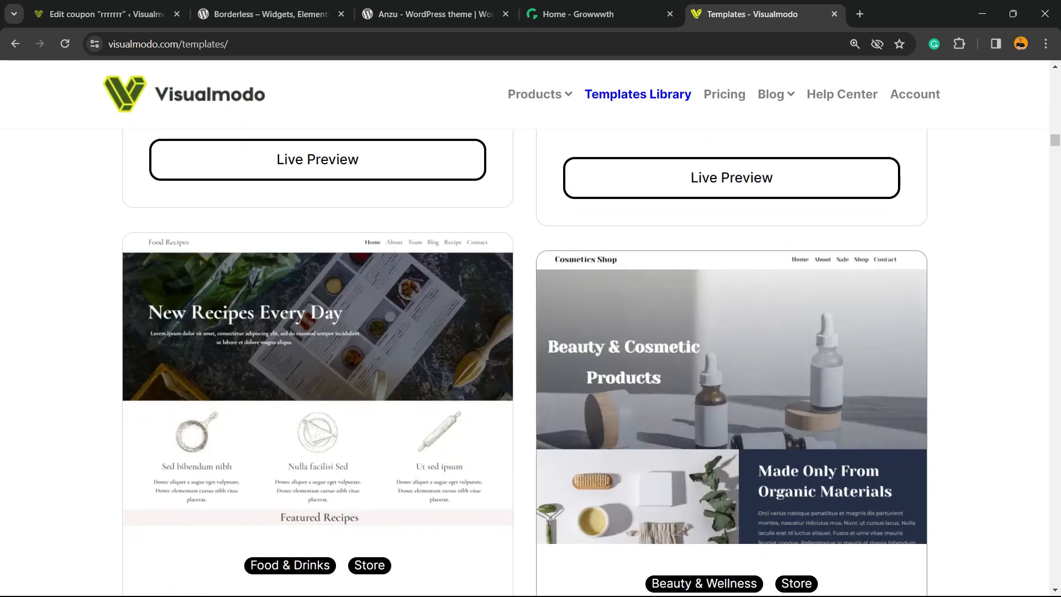
{"action": "scroll", "scroll_direction": "down", "scroll_amount": 3}
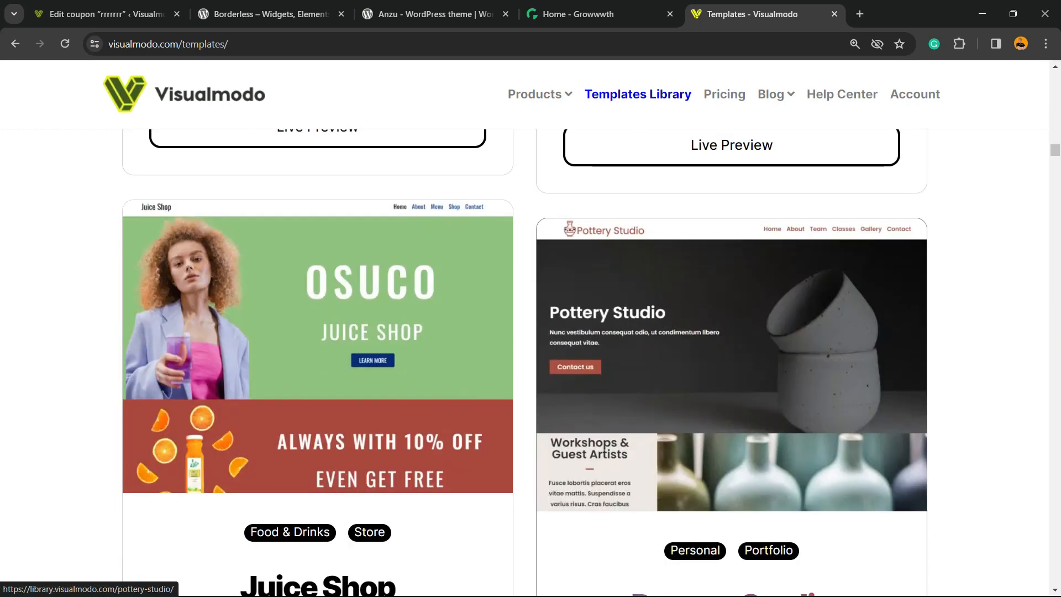
{"action": "scroll", "scroll_direction": "down", "scroll_amount": 3}
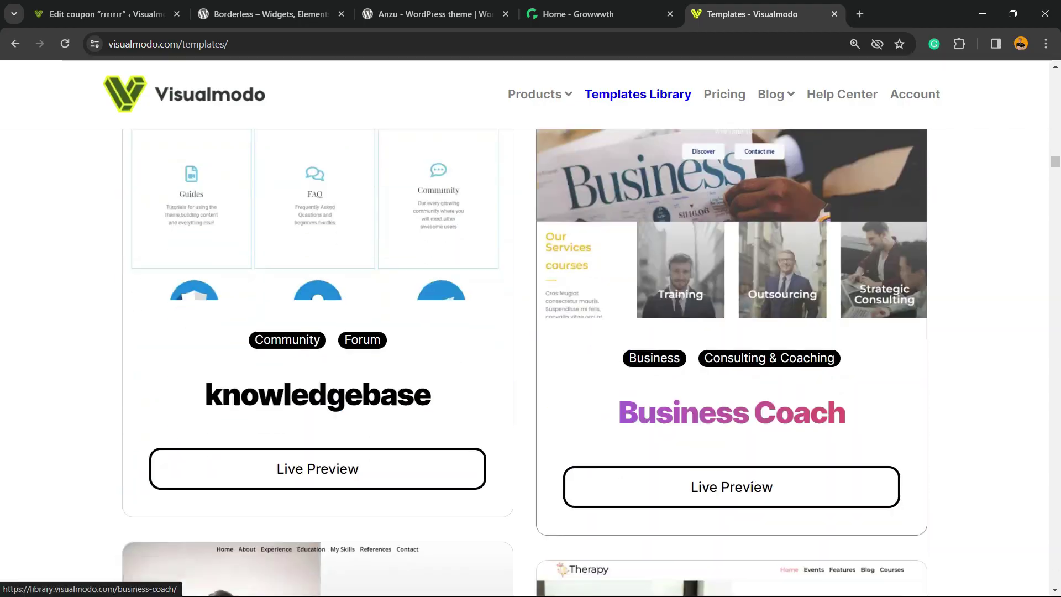